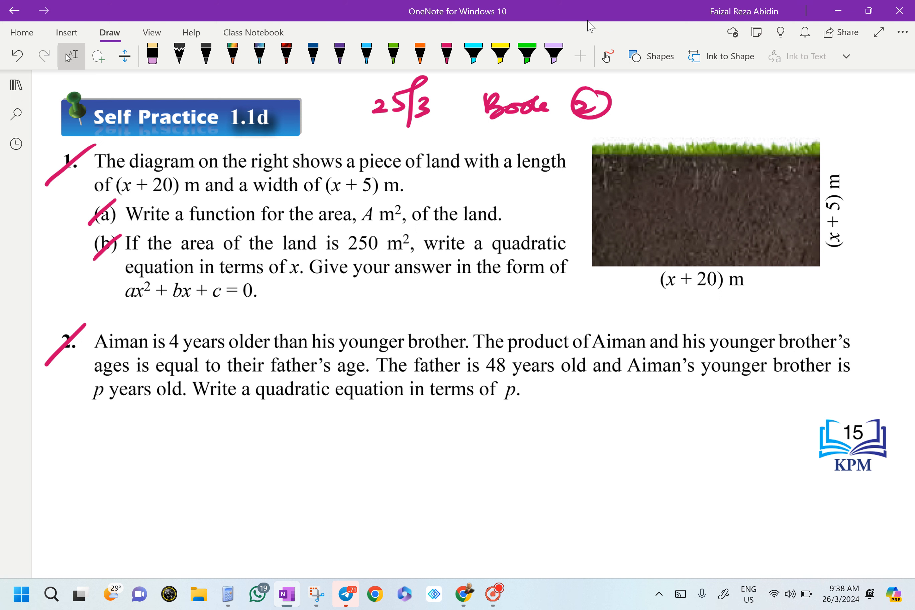
- Highlight the word length and the (x + 20) m label in blue
{"action": "left_click", "coordinate": [474, 53]}
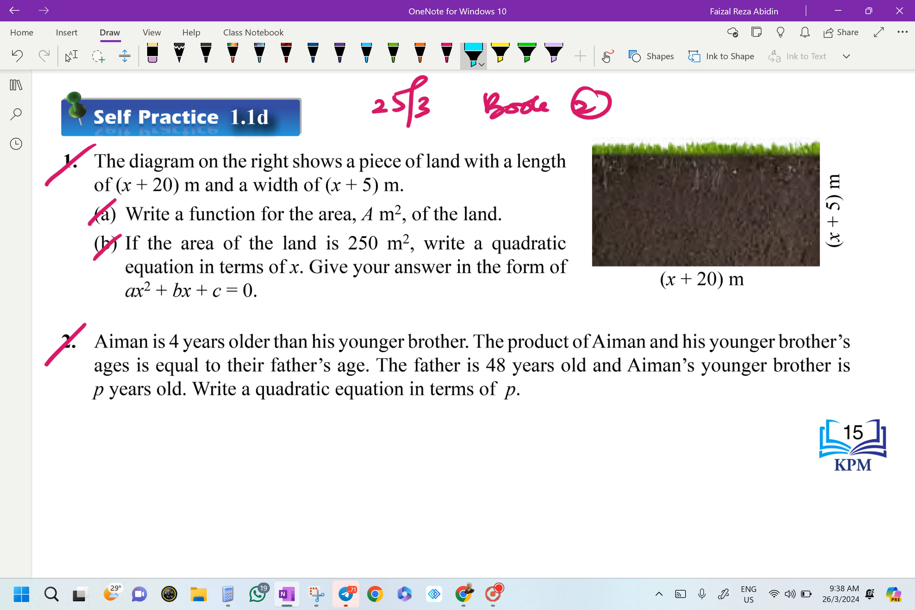
{"action": "left_click_drag", "start_coordinate": [523, 161], "coordinate": [556, 162]}
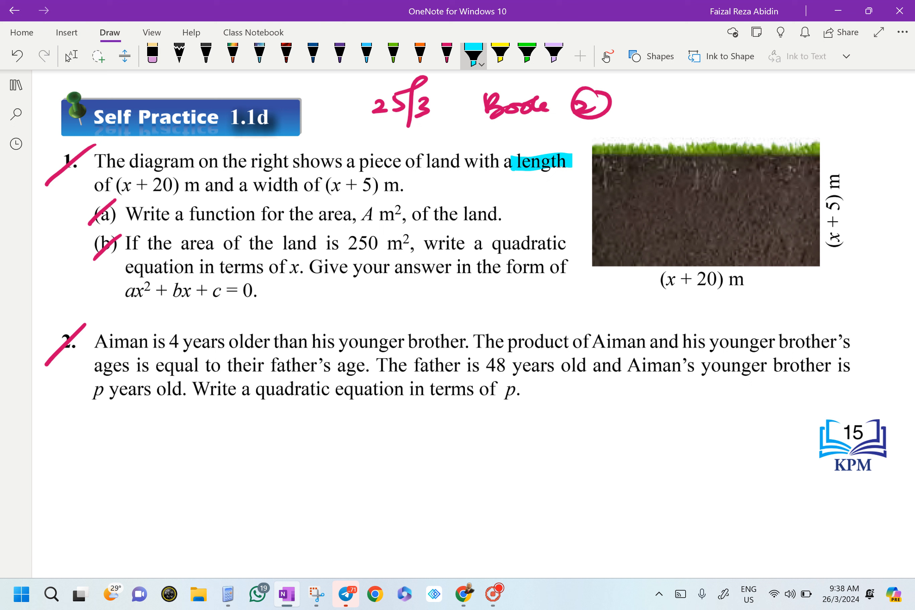
{"action": "left_click_drag", "start_coordinate": [657, 278], "coordinate": [741, 279]}
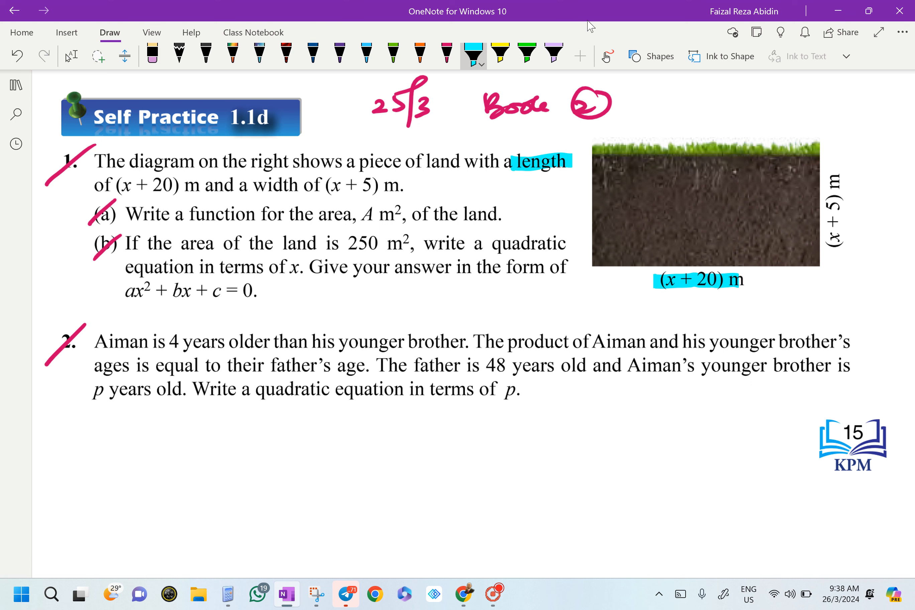
- Highlight width and (x + 5) in green, then pick yellow for the area symbol A
{"action": "left_click", "coordinate": [527, 53]}
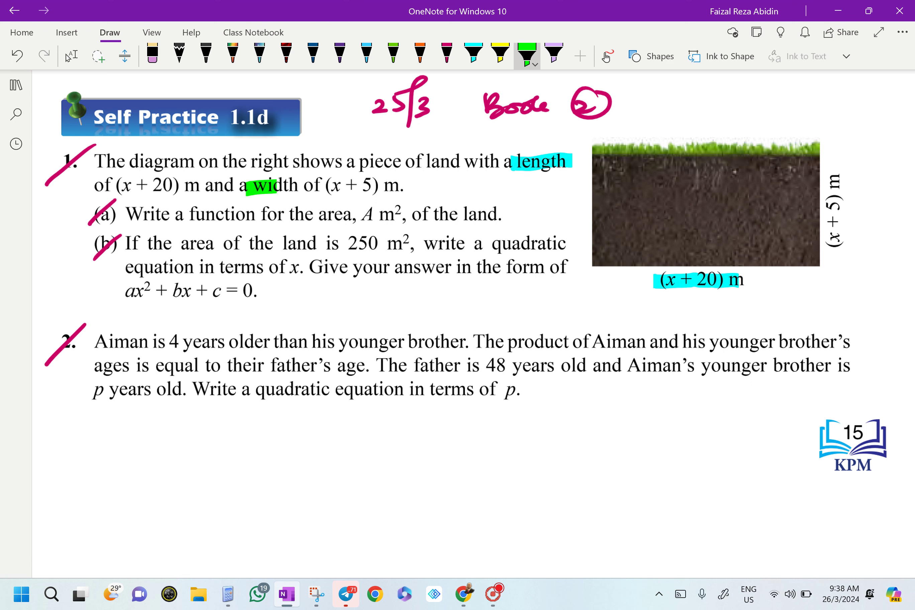
{"action": "left_click_drag", "start_coordinate": [835, 181], "coordinate": [835, 246]}
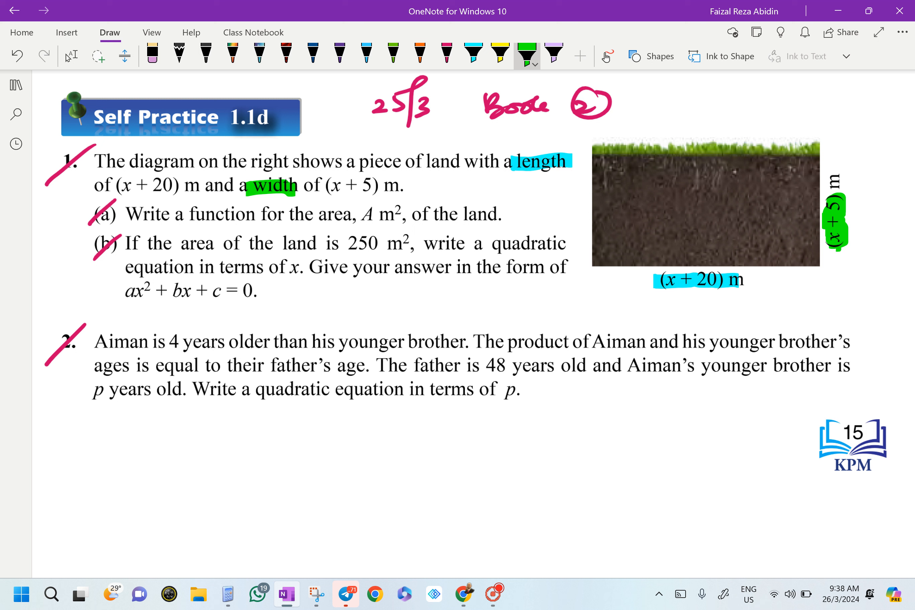
{"action": "left_click", "coordinate": [500, 53]}
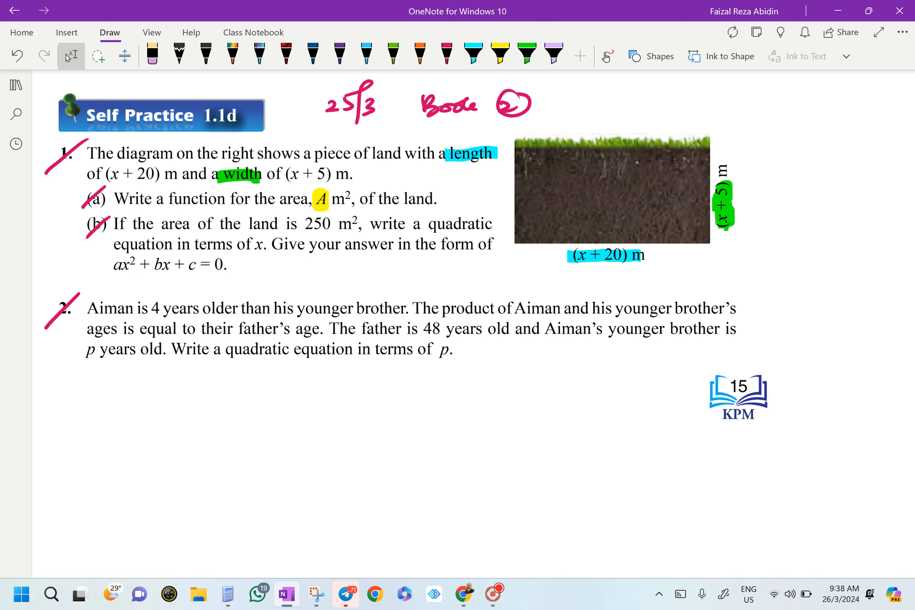
- Write a circled 1 and 'A =' in orange ink beside the diagram
{"action": "left_click", "coordinate": [420, 52]}
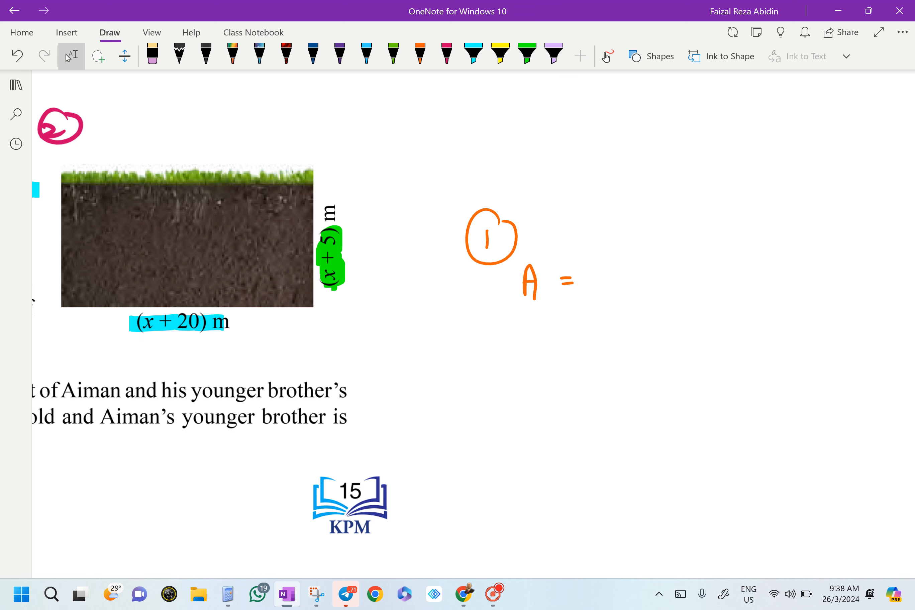
- Write the product (x + 20) in blue and (x + 5) in green after A =
{"action": "left_click_drag", "start_coordinate": [606, 268], "coordinate": [598, 298]}
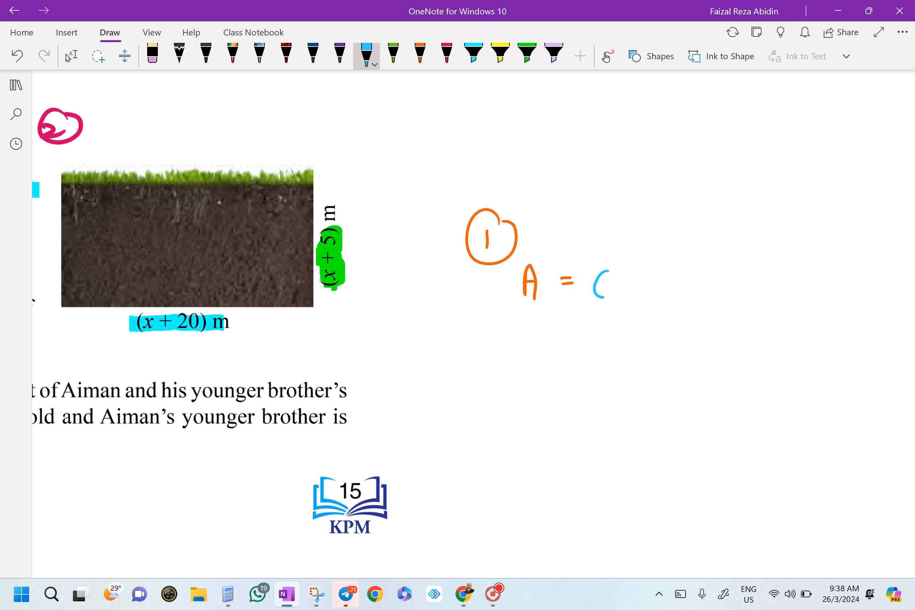
{"action": "left_click_drag", "start_coordinate": [607, 283], "coordinate": [706, 283]}
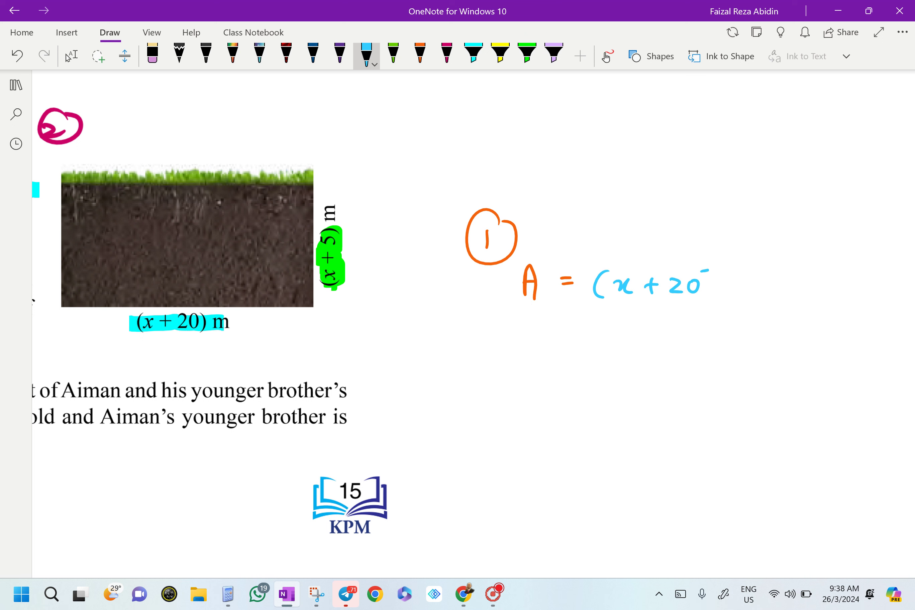
{"action": "left_click", "coordinate": [393, 54]}
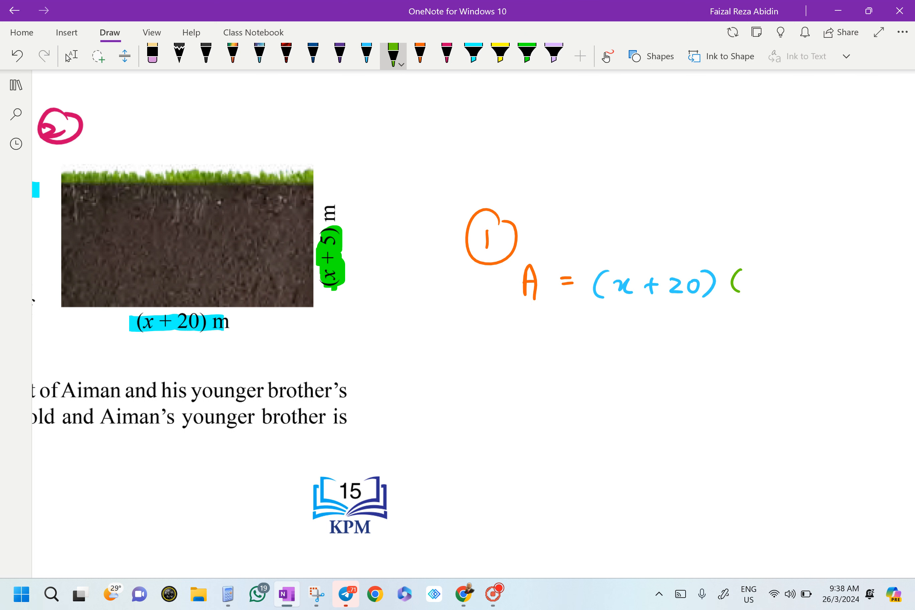
{"action": "left_click_drag", "start_coordinate": [747, 280], "coordinate": [828, 280]}
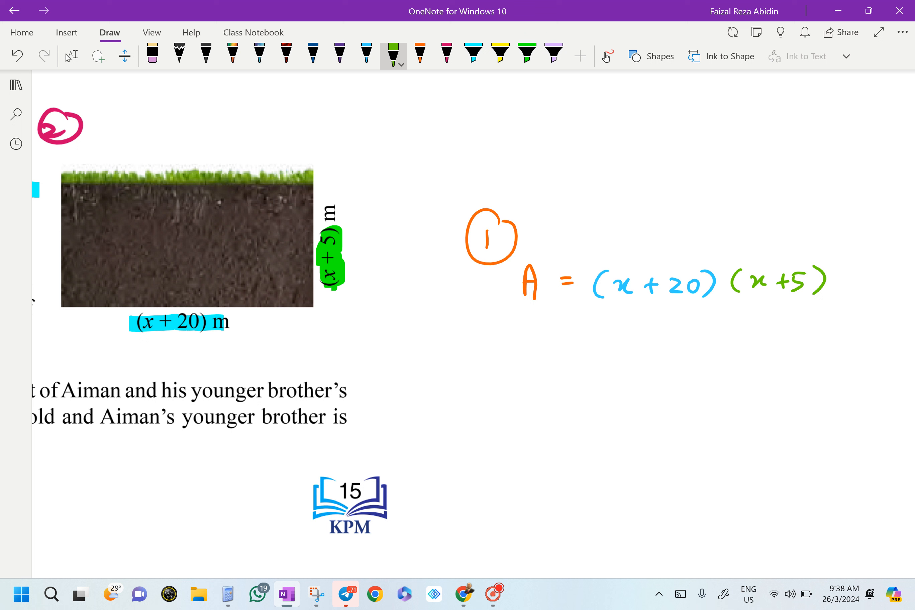
- Draw purple multiplication arcs and write the expansion x² + 5x + 20x + 100
{"action": "left_click", "coordinate": [340, 54]}
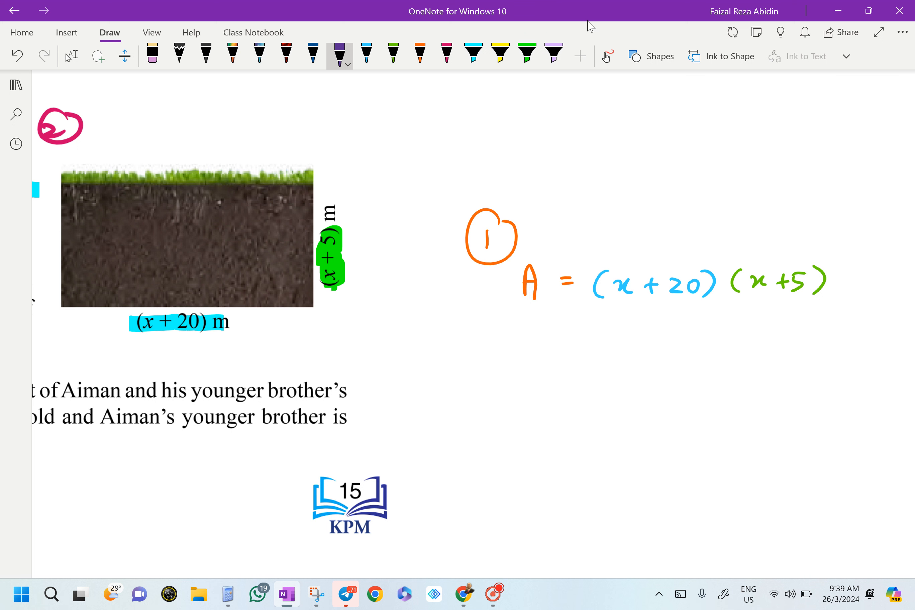
{"action": "left_click_drag", "start_coordinate": [618, 250], "coordinate": [741, 257]}
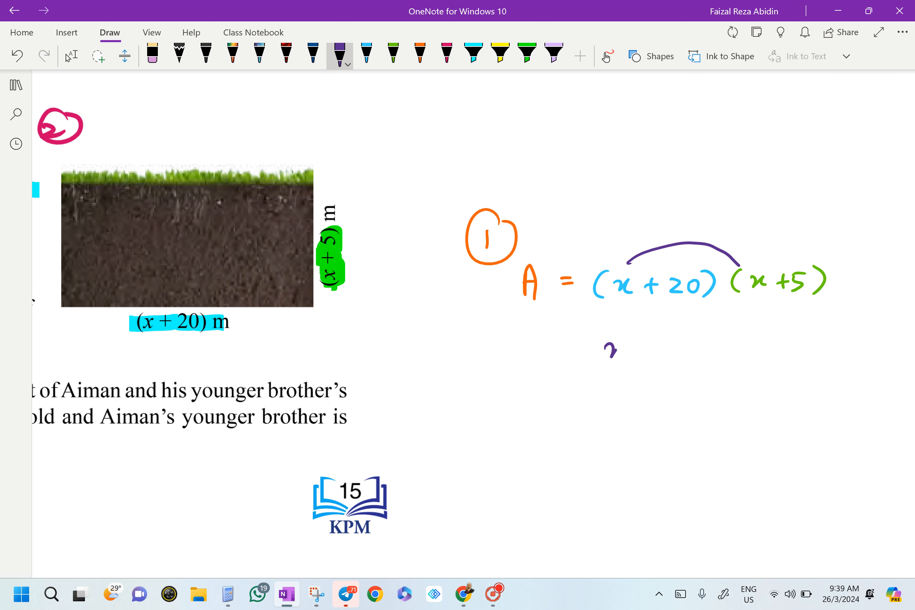
{"action": "left_click_drag", "start_coordinate": [606, 351], "coordinate": [636, 342]}
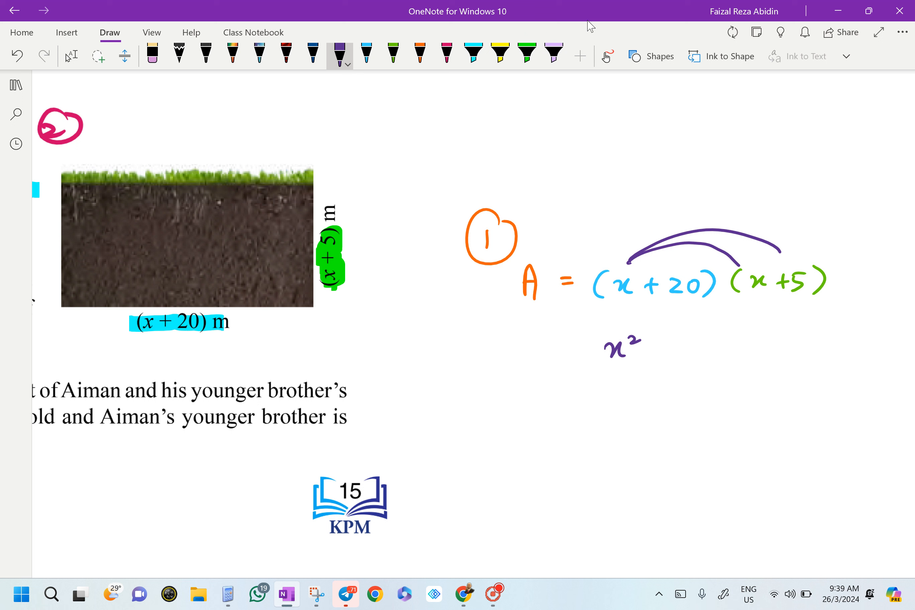
{"action": "left_click_drag", "start_coordinate": [647, 350], "coordinate": [706, 350]}
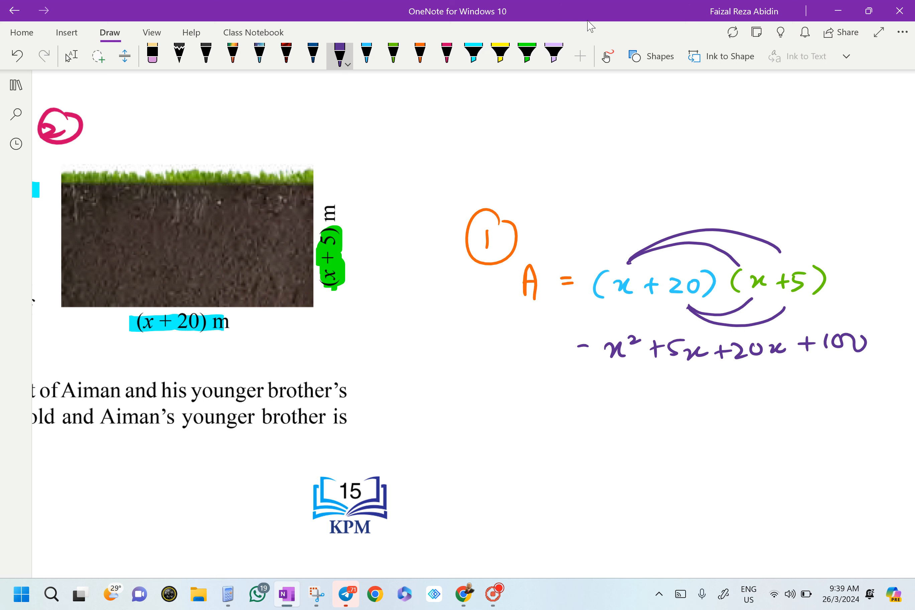
- Highlight +5x +20x in yellow and write A = x² + 25x + 100 in orange with a # mark
{"action": "left_click", "coordinate": [501, 53]}
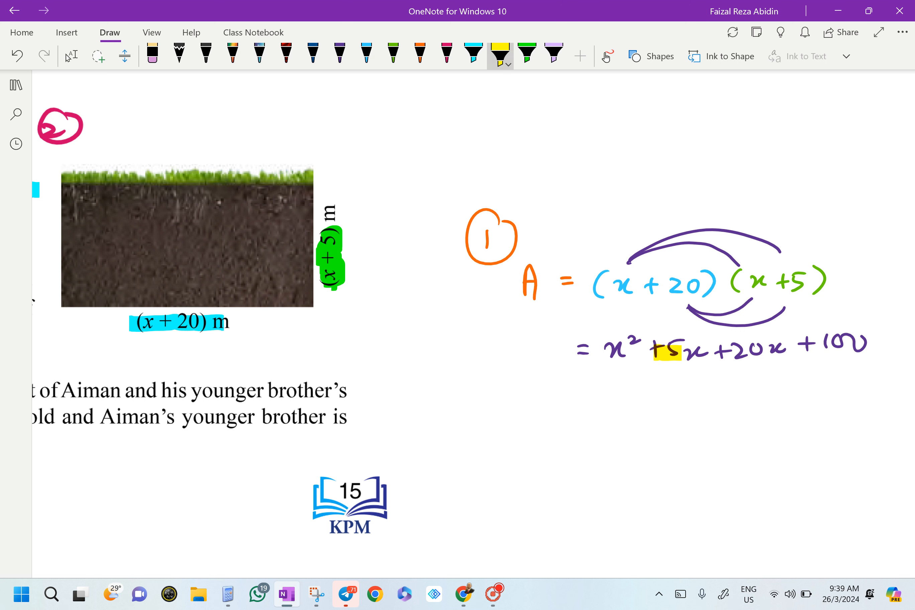
{"action": "left_click_drag", "start_coordinate": [654, 350], "coordinate": [787, 350]}
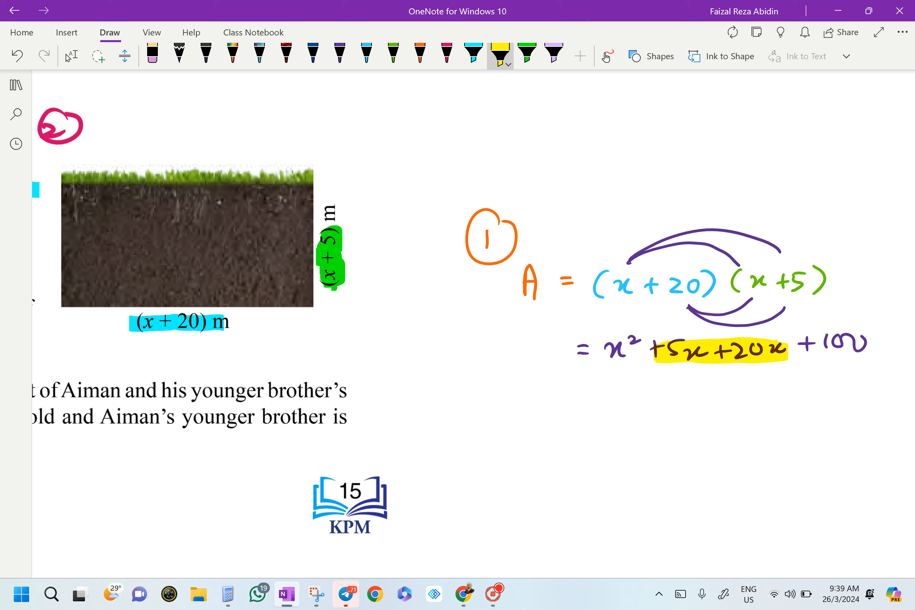
{"action": "left_click", "coordinate": [421, 52]}
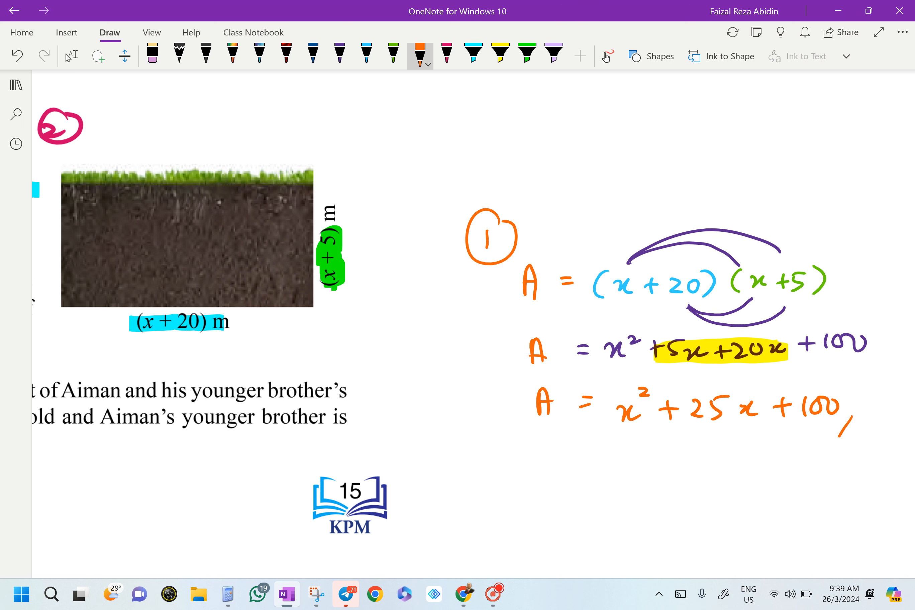
{"action": "left_click_drag", "start_coordinate": [840, 415], "coordinate": [863, 438]}
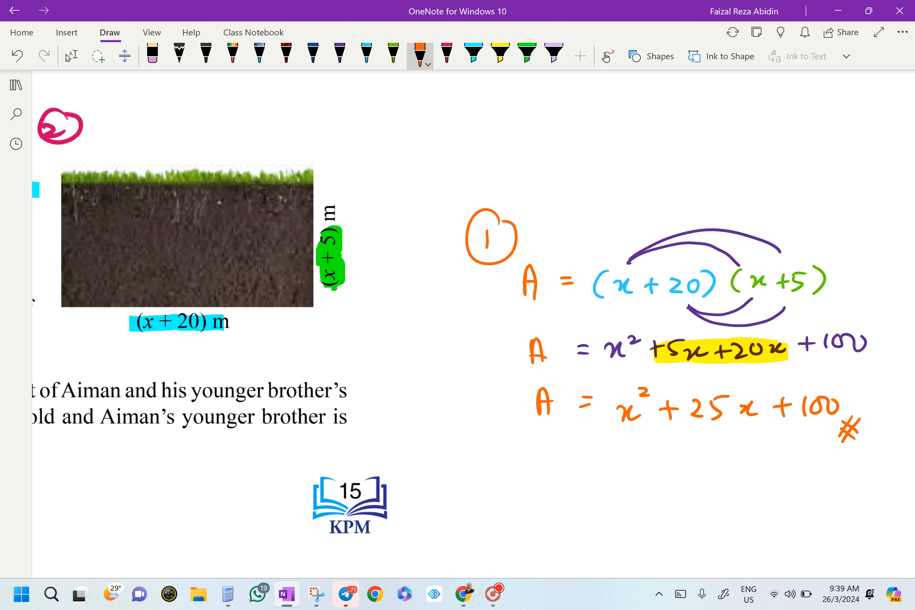
{"action": "left_click_drag", "start_coordinate": [466, 274], "coordinate": [493, 289]}
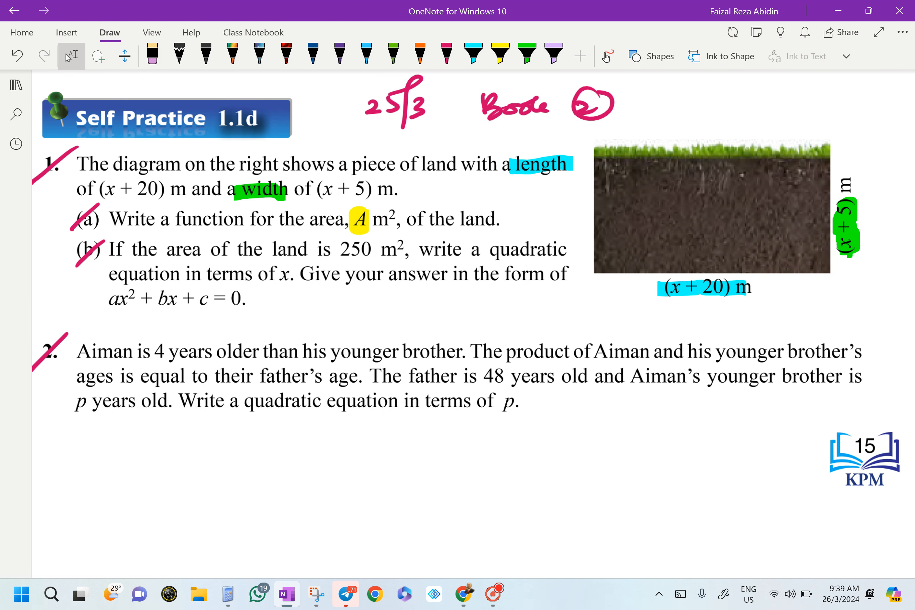
- Label the area working as part a) in front of the first A line
{"action": "left_click", "coordinate": [500, 52]}
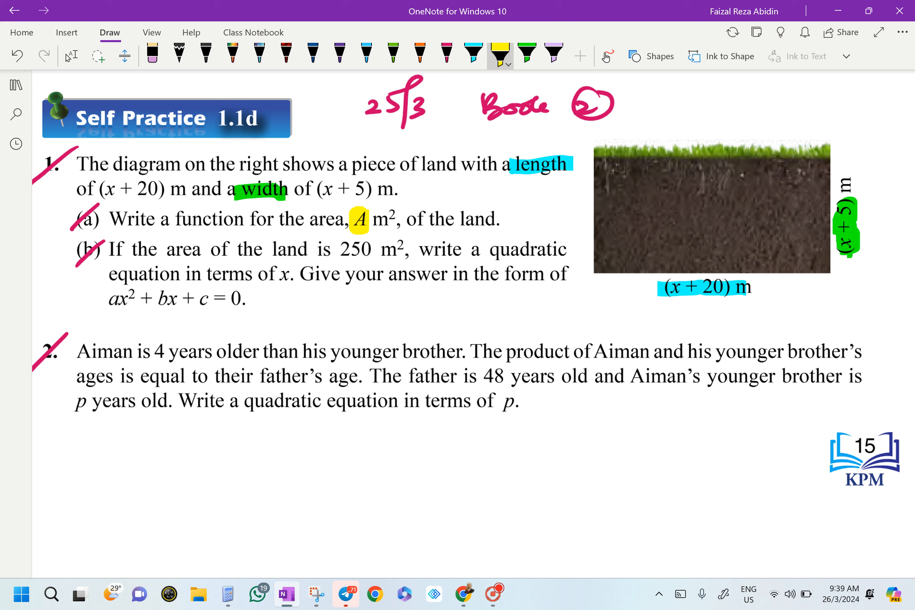
{"action": "left_click_drag", "start_coordinate": [343, 250], "coordinate": [405, 249]}
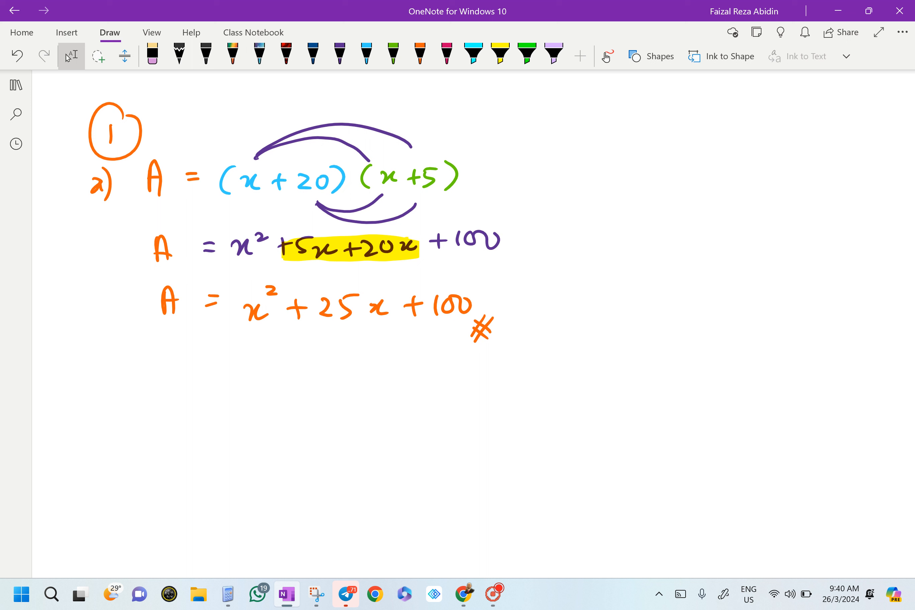
- Write part b) as 250 = x² + 25x + 100 in pink
{"action": "left_click", "coordinate": [447, 54]}
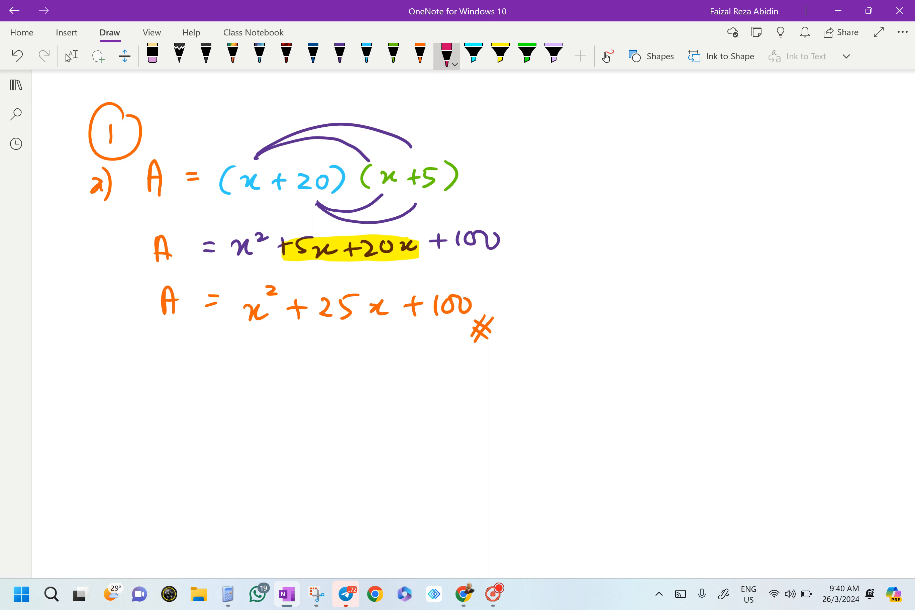
{"action": "left_click_drag", "start_coordinate": [125, 374], "coordinate": [143, 397]}
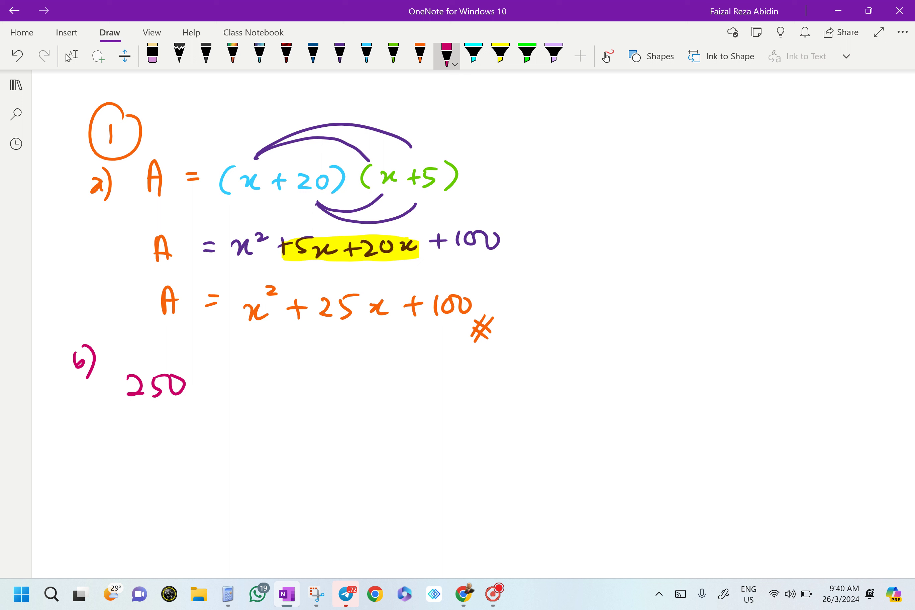
{"action": "left_click_drag", "start_coordinate": [210, 383], "coordinate": [265, 383]}
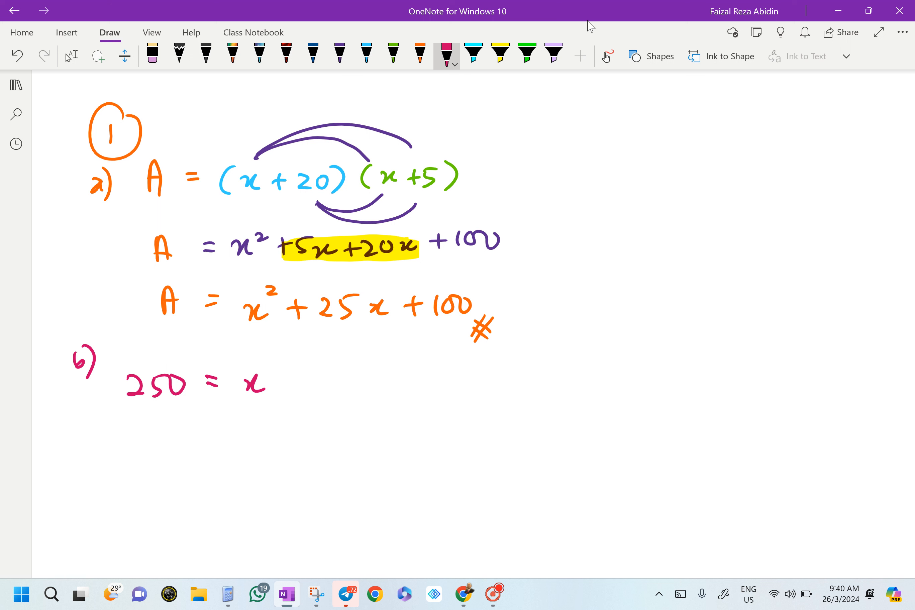
{"action": "left_click_drag", "start_coordinate": [251, 374], "coordinate": [356, 386]}
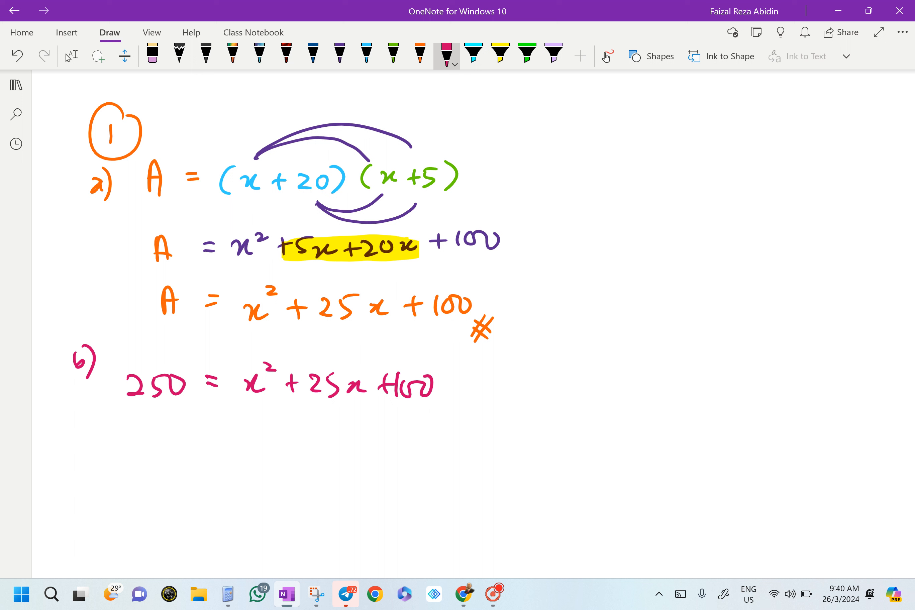
- Move 250 across with a purple arrow and write the rearranged line x² + 25x − 150
{"action": "left_click", "coordinate": [340, 54]}
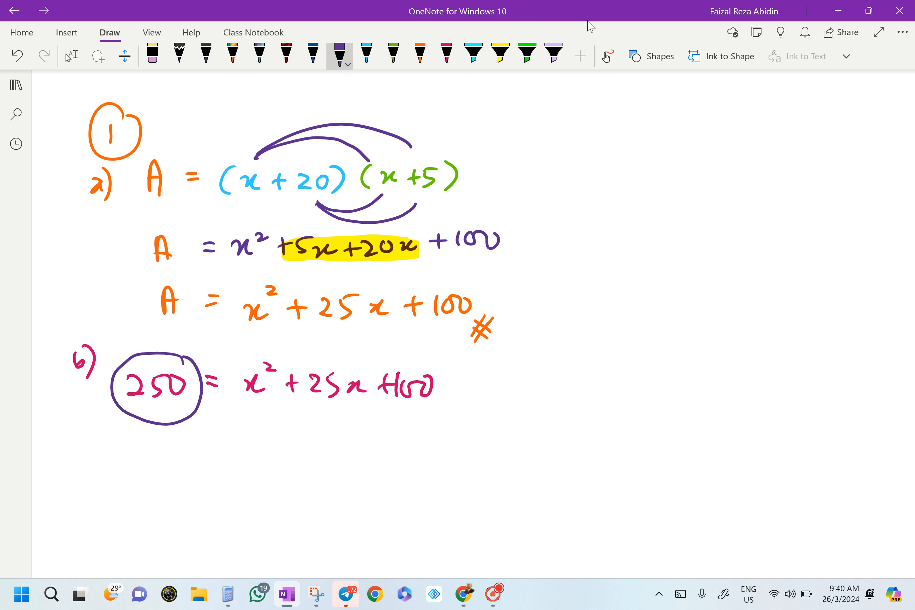
{"action": "left_click_drag", "start_coordinate": [187, 356], "coordinate": [379, 356]}
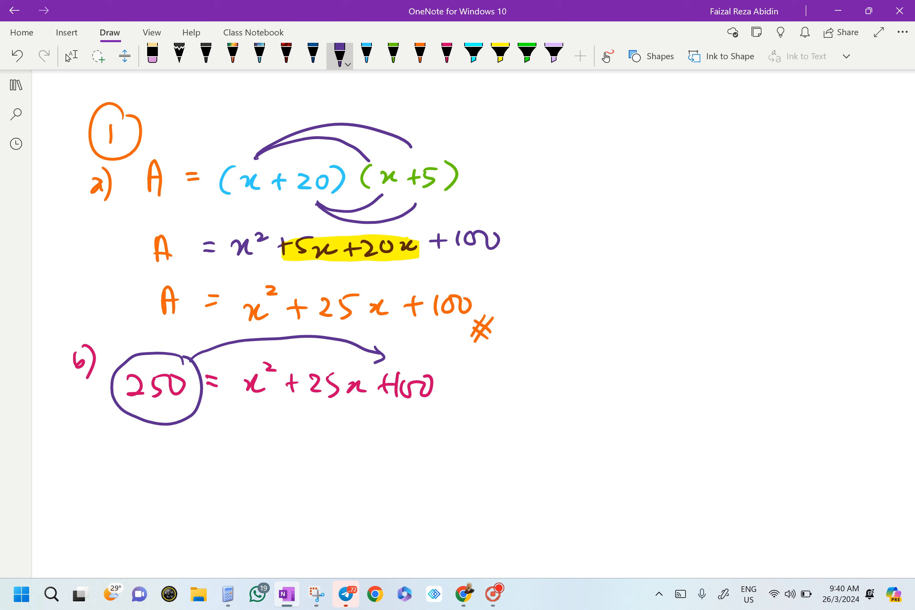
{"action": "left_click_drag", "start_coordinate": [178, 461], "coordinate": [190, 473]}
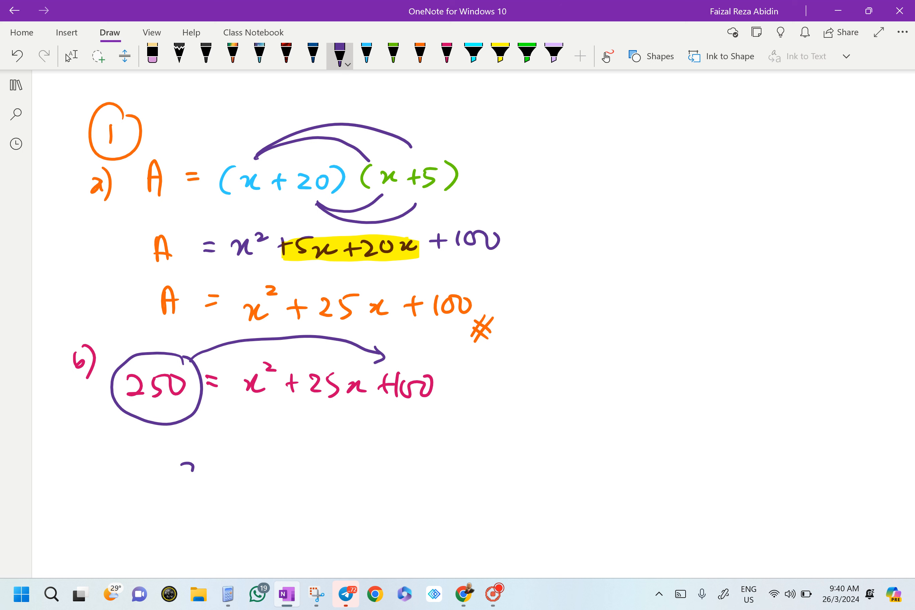
{"action": "left_click_drag", "start_coordinate": [180, 461], "coordinate": [274, 467]}
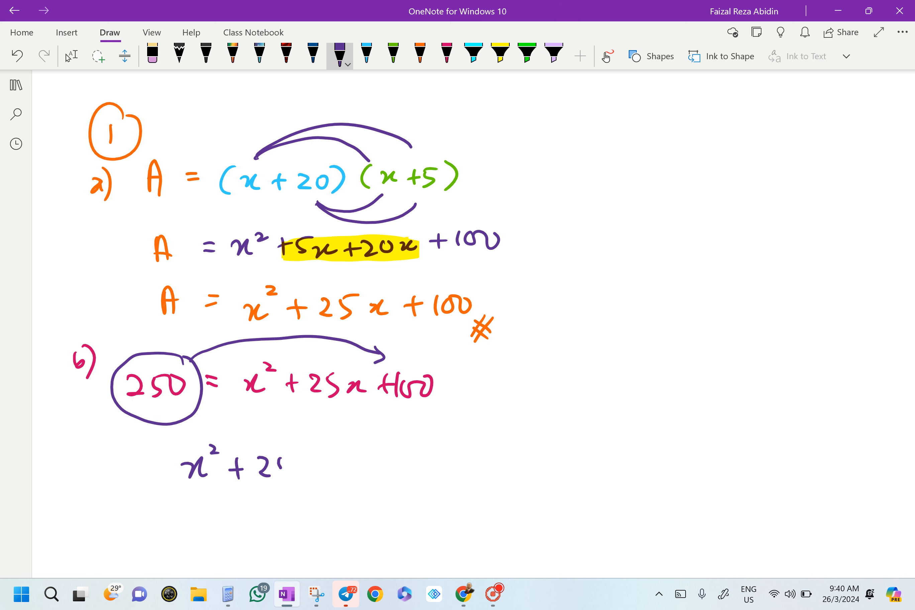
{"action": "left_click_drag", "start_coordinate": [265, 467], "coordinate": [315, 467]}
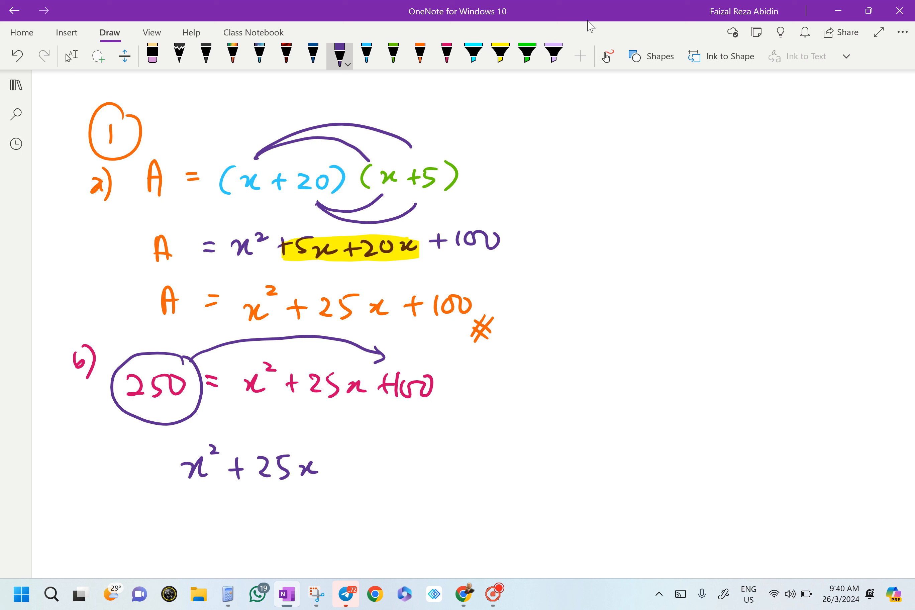
{"action": "left_click_drag", "start_coordinate": [327, 464], "coordinate": [432, 461]}
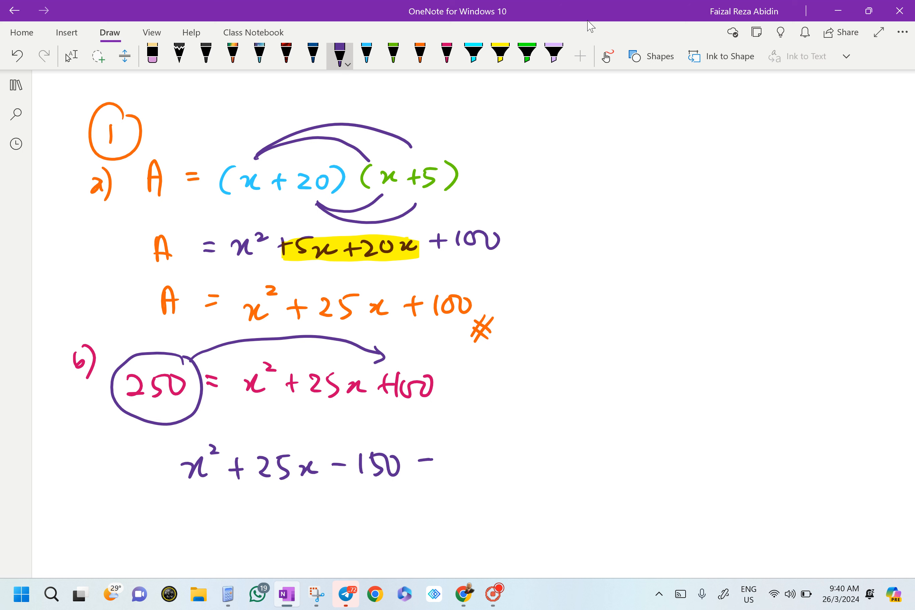
{"action": "left_click_drag", "start_coordinate": [420, 460], "coordinate": [484, 490]}
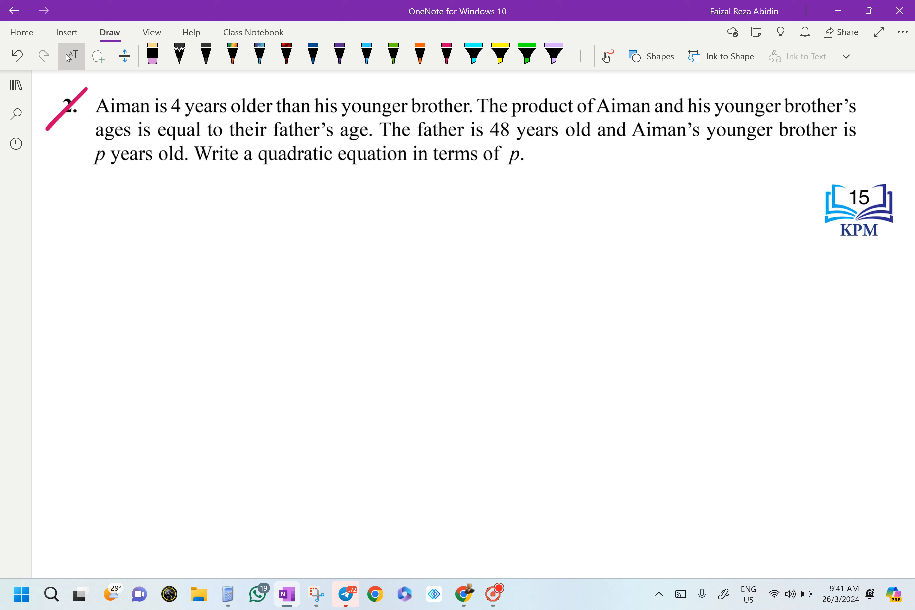
- Highlight 'younger brother is p years old' in yellow and 'Aiman is 4 years older' in green
{"action": "left_click", "coordinate": [500, 53]}
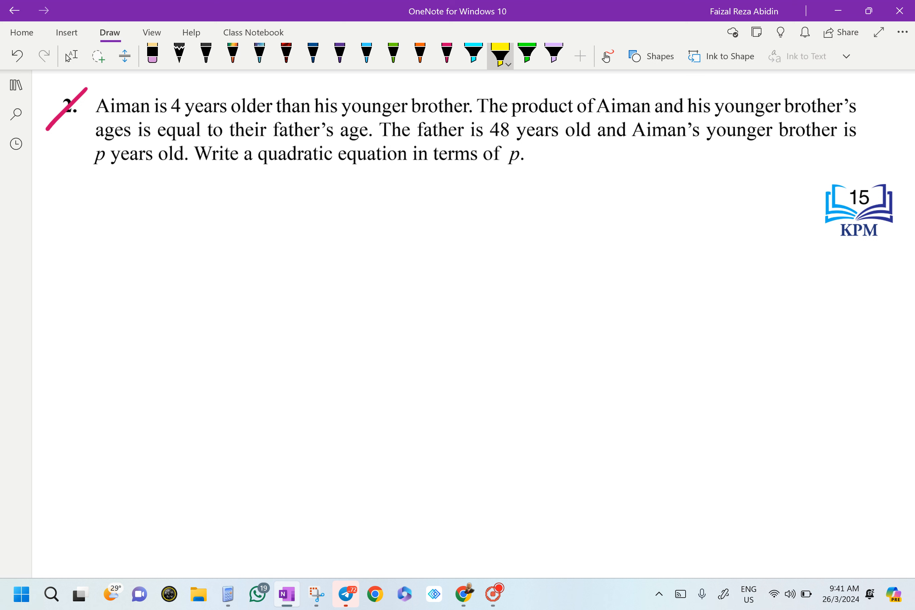
{"action": "mouse_move", "coordinate": [589, 27]}
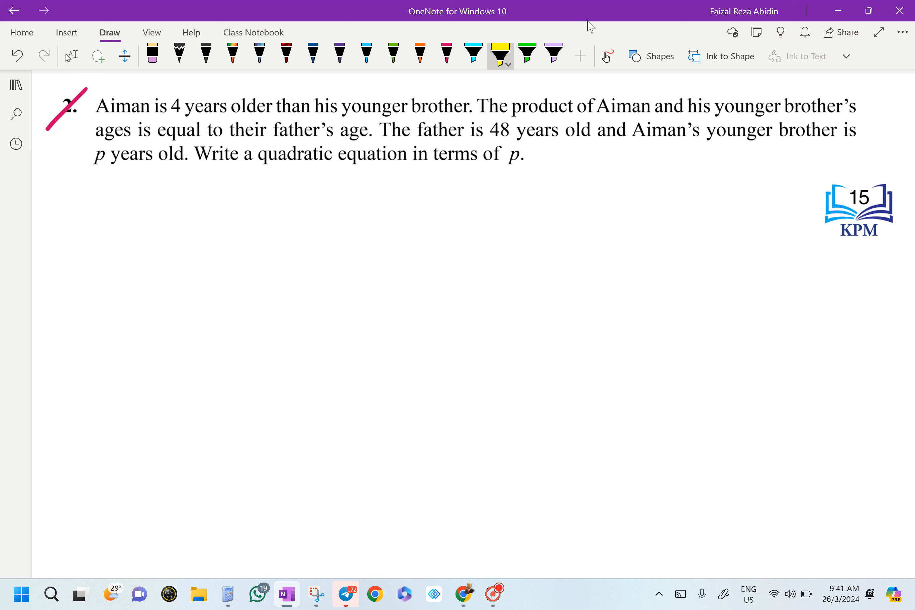
{"action": "left_click_drag", "start_coordinate": [633, 130], "coordinate": [851, 130]}
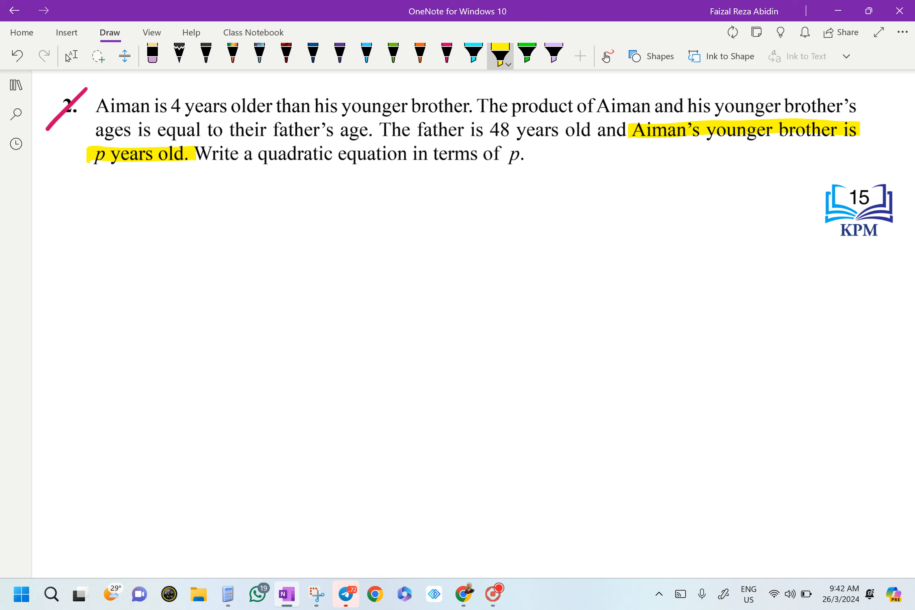
{"action": "left_click", "coordinate": [527, 53]}
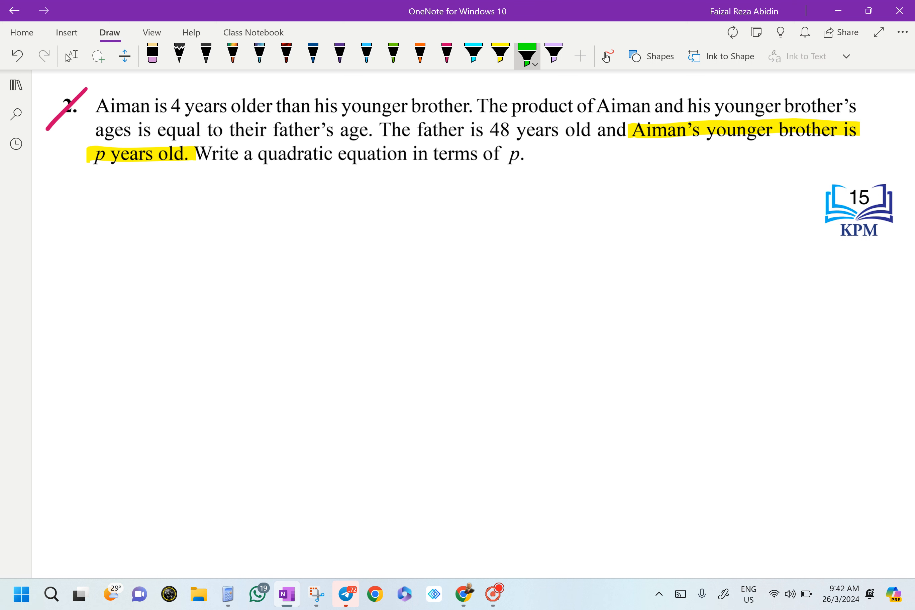
{"action": "mouse_move", "coordinate": [589, 27]}
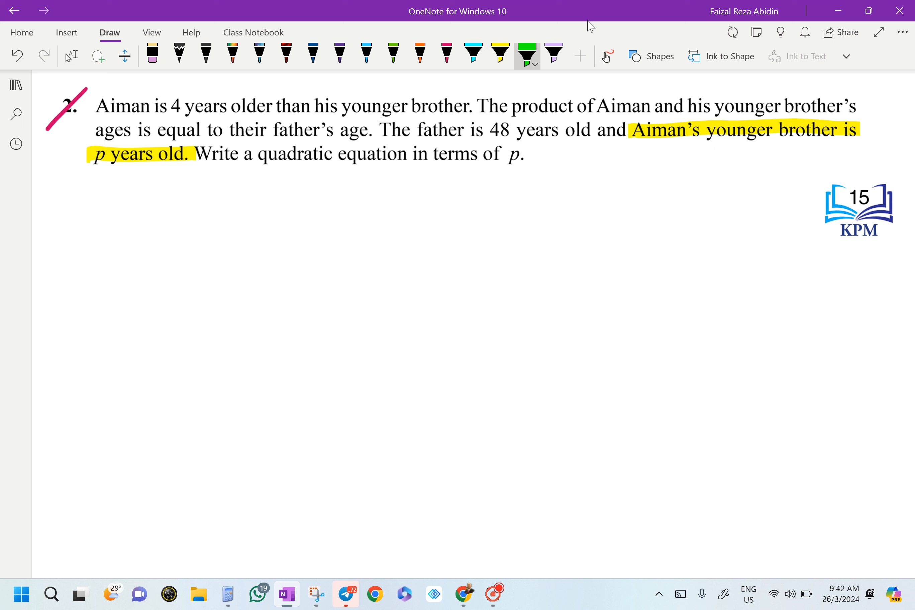
{"action": "left_click_drag", "start_coordinate": [96, 105], "coordinate": [344, 105]}
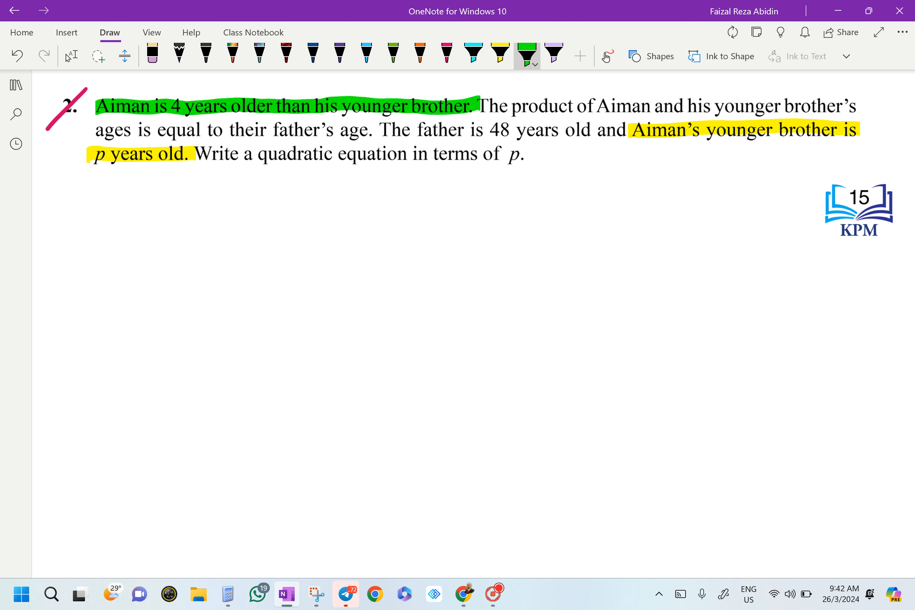
{"action": "left_click", "coordinate": [393, 52]}
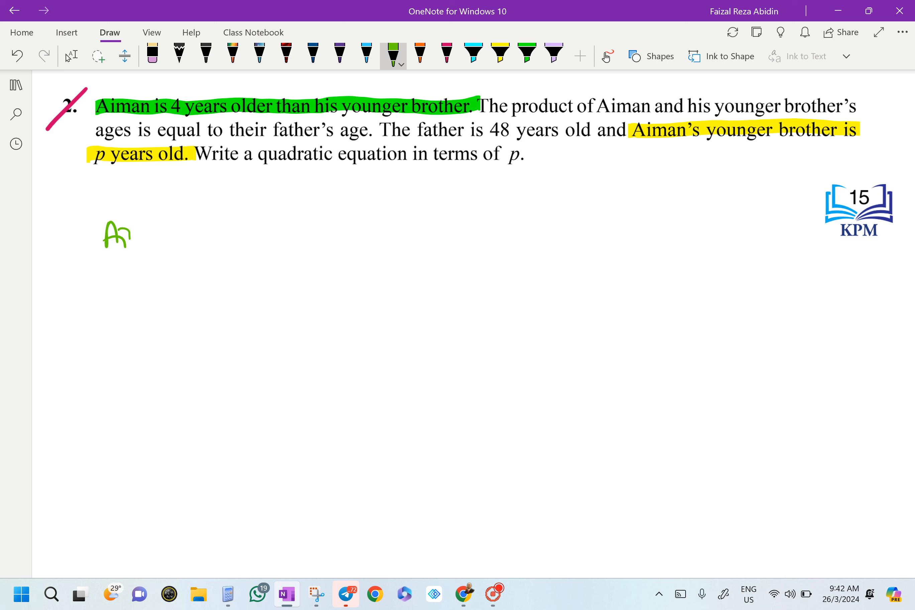
- Write Aiman = p + 4 in green beneath question 2
{"action": "left_click_drag", "start_coordinate": [105, 234], "coordinate": [210, 234]}
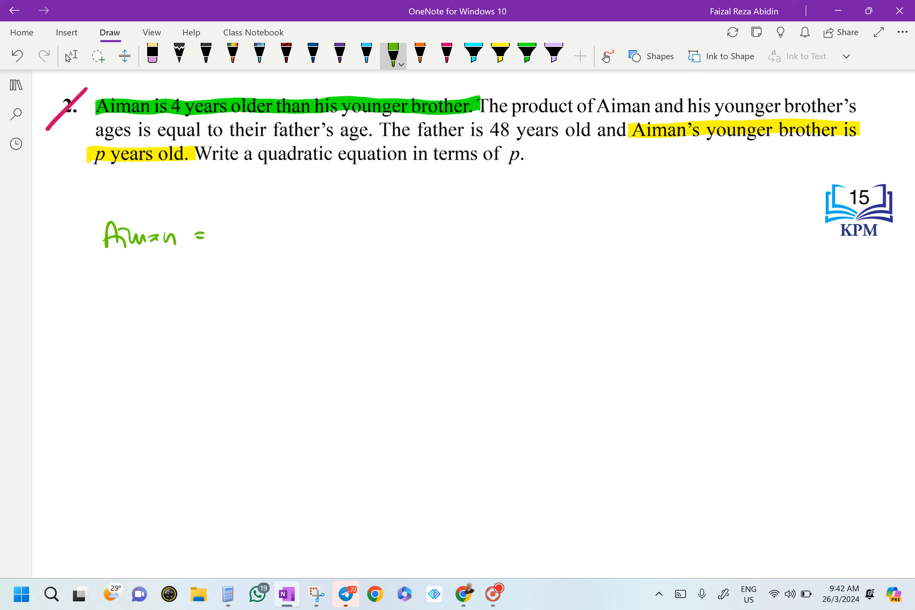
{"action": "left_click_drag", "start_coordinate": [216, 239], "coordinate": [231, 231]}
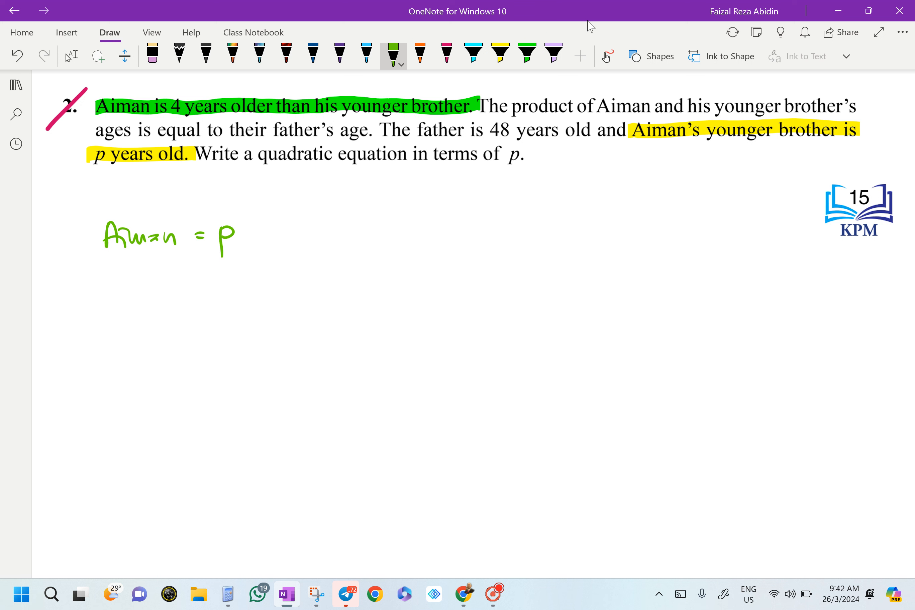
{"action": "left_click_drag", "start_coordinate": [244, 234], "coordinate": [282, 233]}
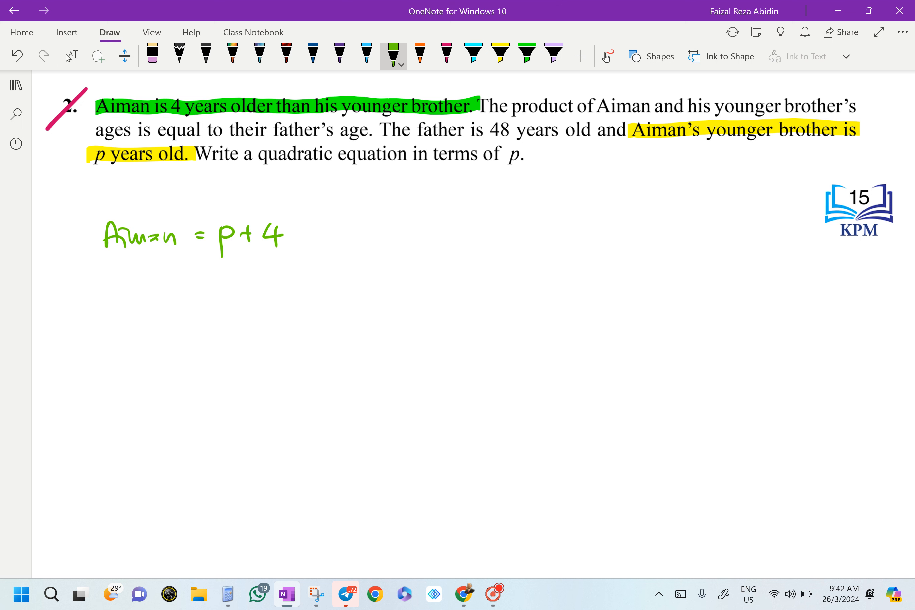
- Write Bro = p in orange above Aiman's age and begin Bro × Aim below
{"action": "left_click", "coordinate": [420, 53]}
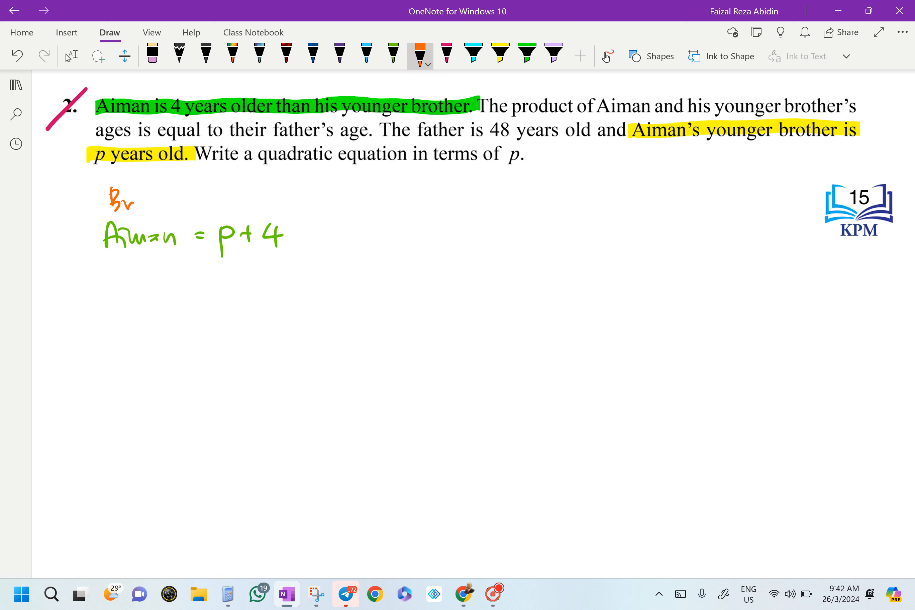
{"action": "left_click_drag", "start_coordinate": [169, 195], "coordinate": [222, 199]}
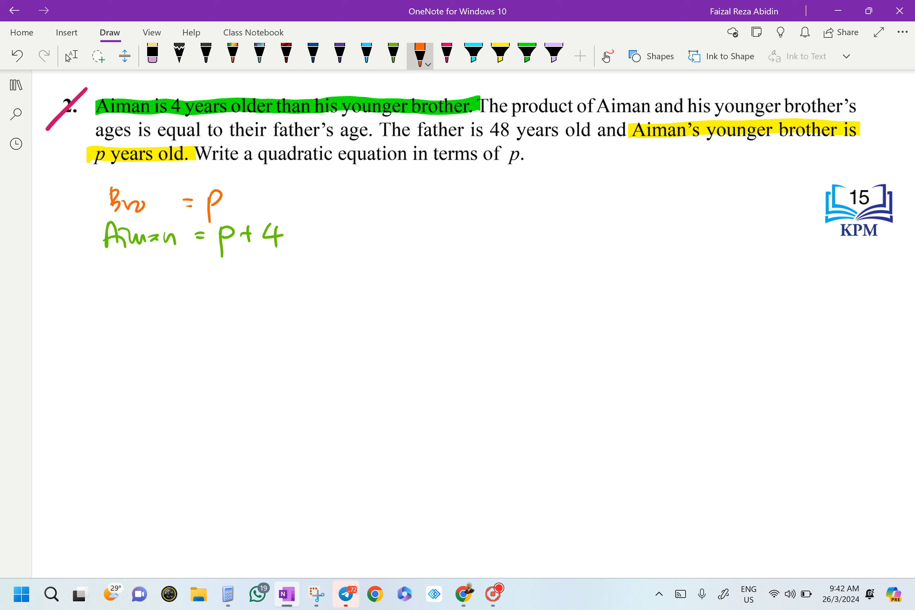
{"action": "left_click_drag", "start_coordinate": [108, 304], "coordinate": [151, 304]}
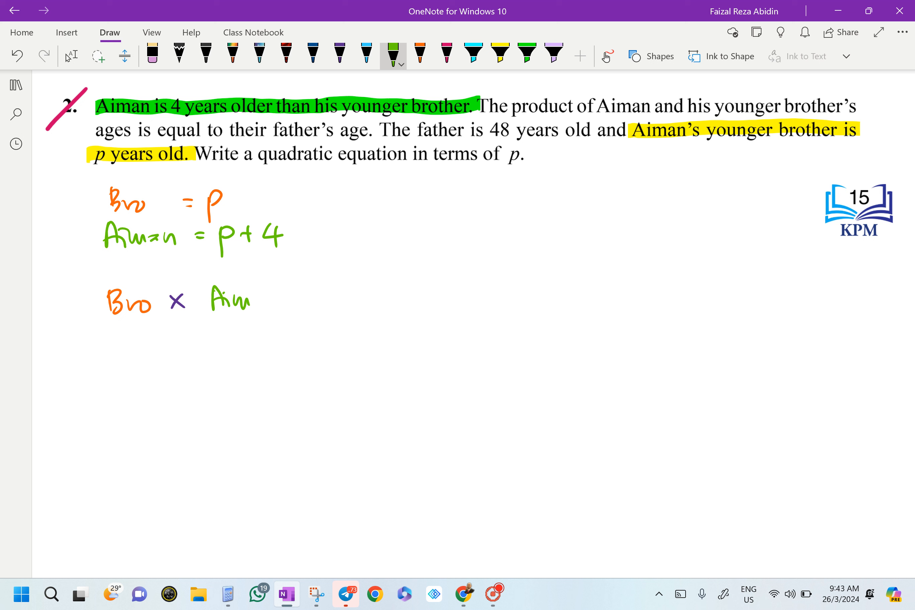
- Complete Bro × Aiman = Father and highlight 'father's age' and '48 years' in lilac
{"action": "left_click_drag", "start_coordinate": [234, 301], "coordinate": [315, 301]}
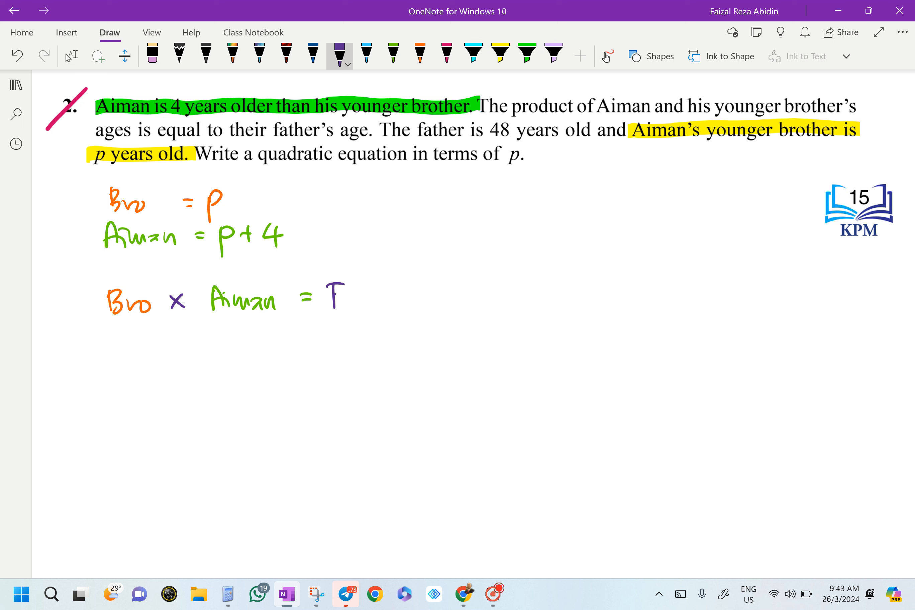
{"action": "left_click_drag", "start_coordinate": [328, 292], "coordinate": [414, 297]}
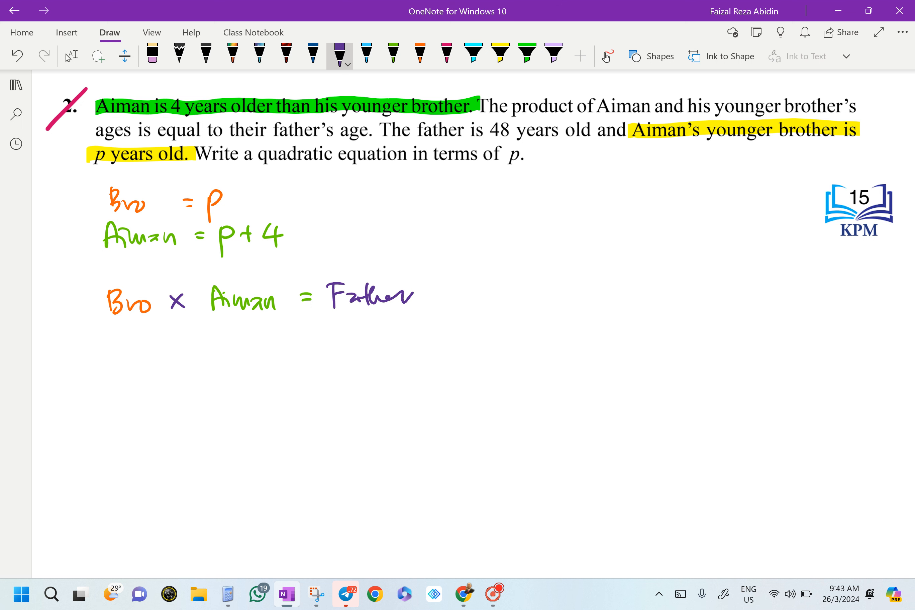
{"action": "left_click", "coordinate": [553, 52]}
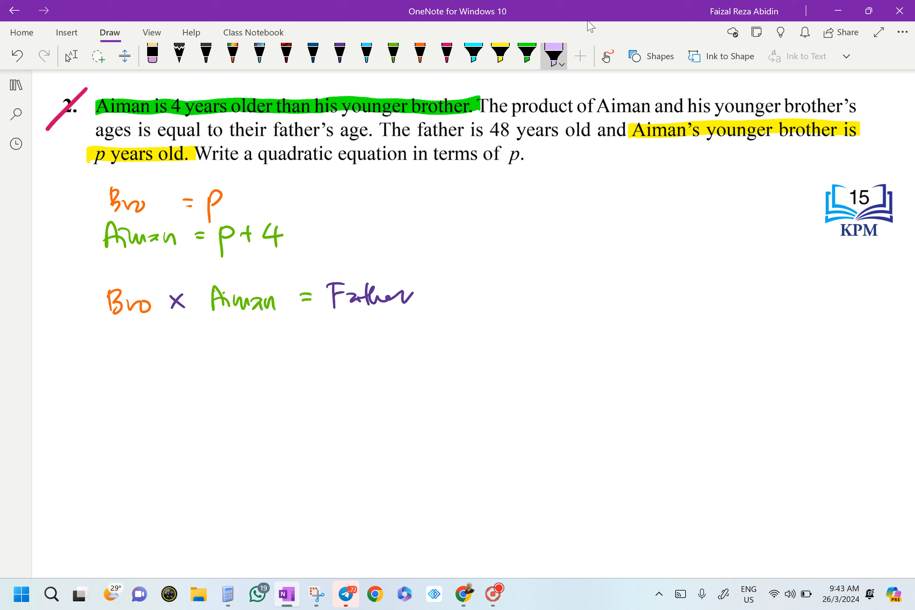
{"action": "left_click_drag", "start_coordinate": [286, 131], "coordinate": [349, 131]}
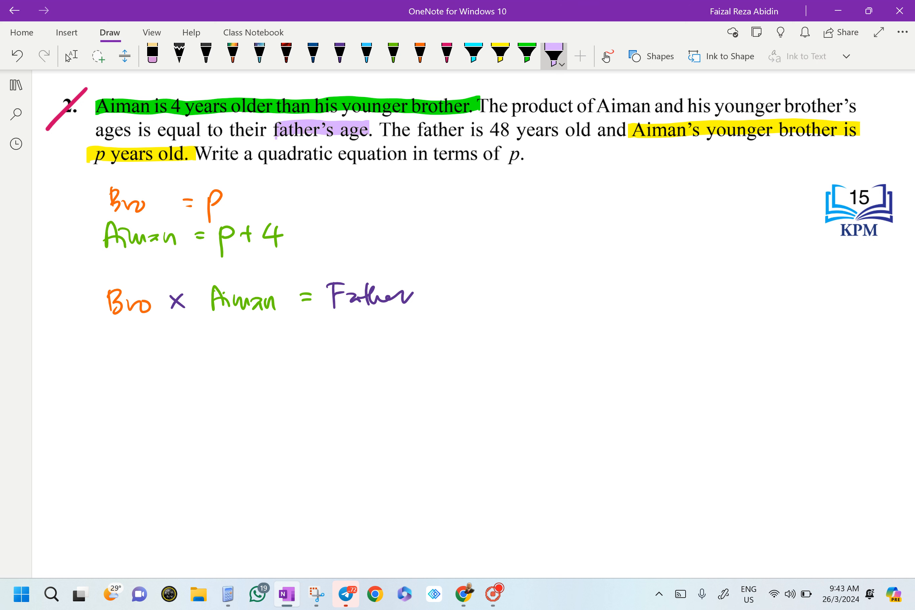
{"action": "mouse_move", "coordinate": [590, 27]}
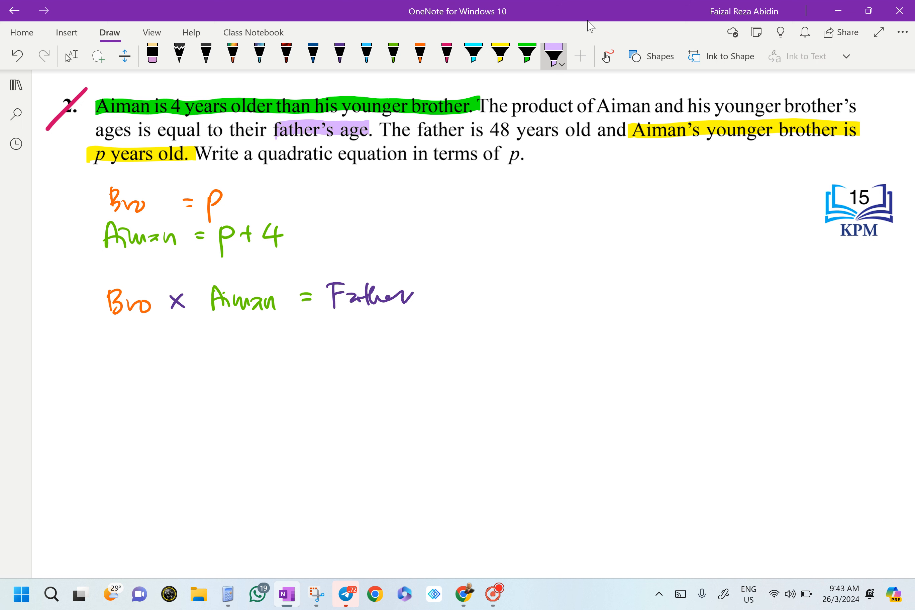
{"action": "left_click_drag", "start_coordinate": [487, 130], "coordinate": [557, 130]}
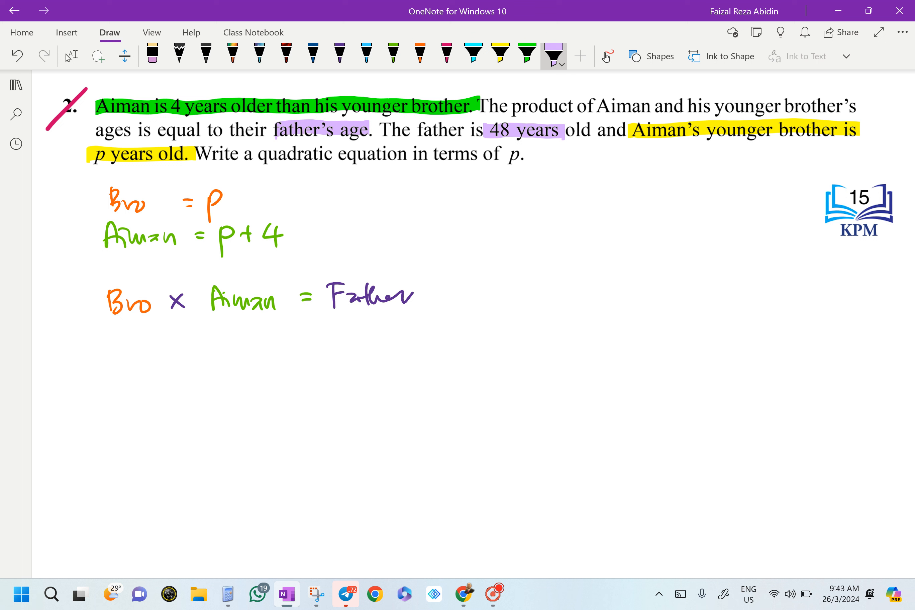
- Write Father = 48 in purple under Aiman's age
{"action": "left_click", "coordinate": [339, 52]}
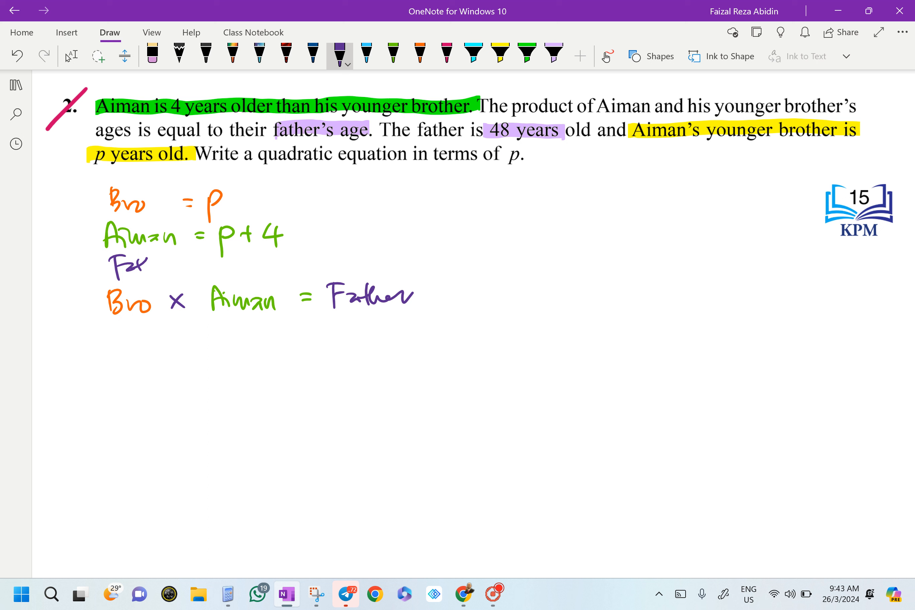
{"action": "left_click_drag", "start_coordinate": [116, 263], "coordinate": [250, 263]}
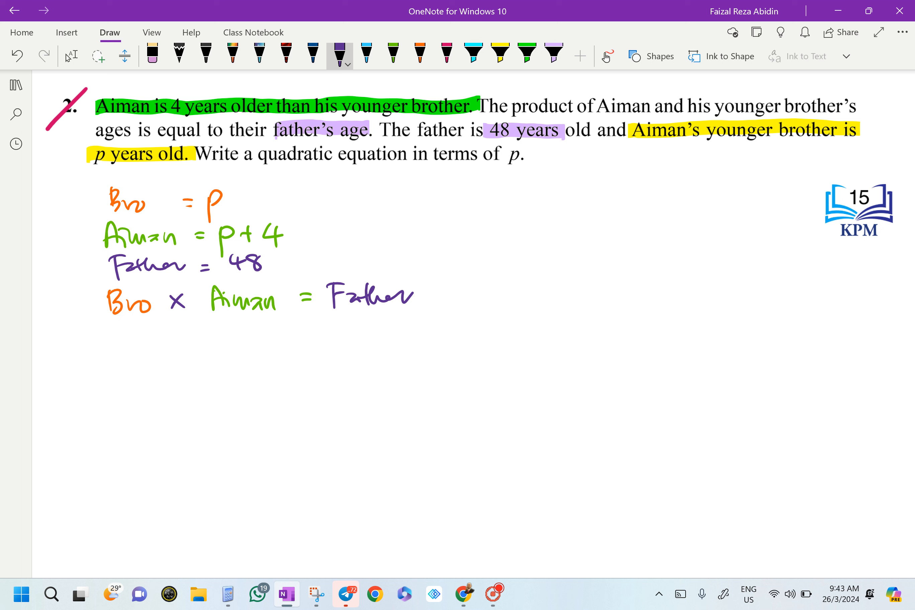
{"action": "left_click", "coordinate": [71, 55]}
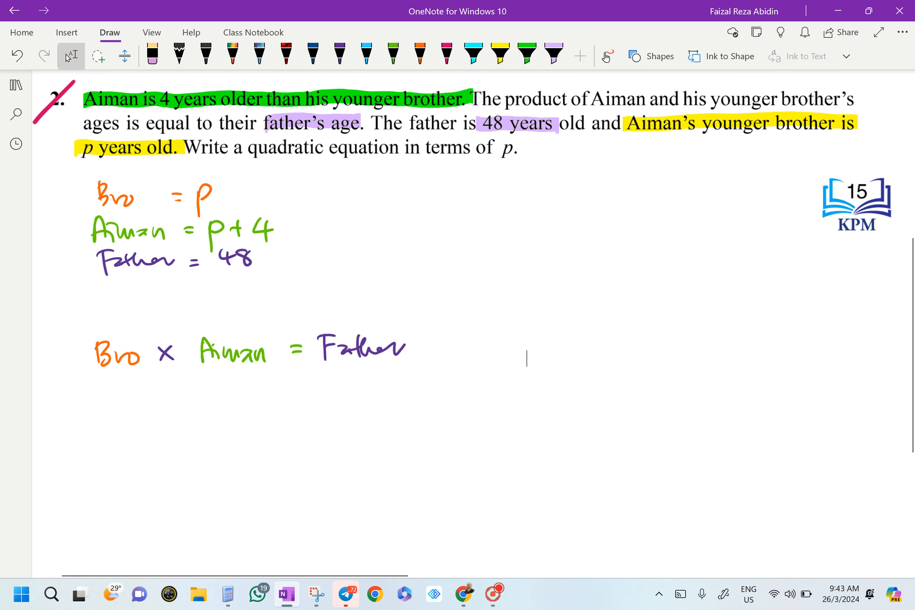
- Substitute the ages to write p(p + 4) = 48 in orange and green
{"action": "scroll", "scroll_direction": "down", "scroll_amount": 3}
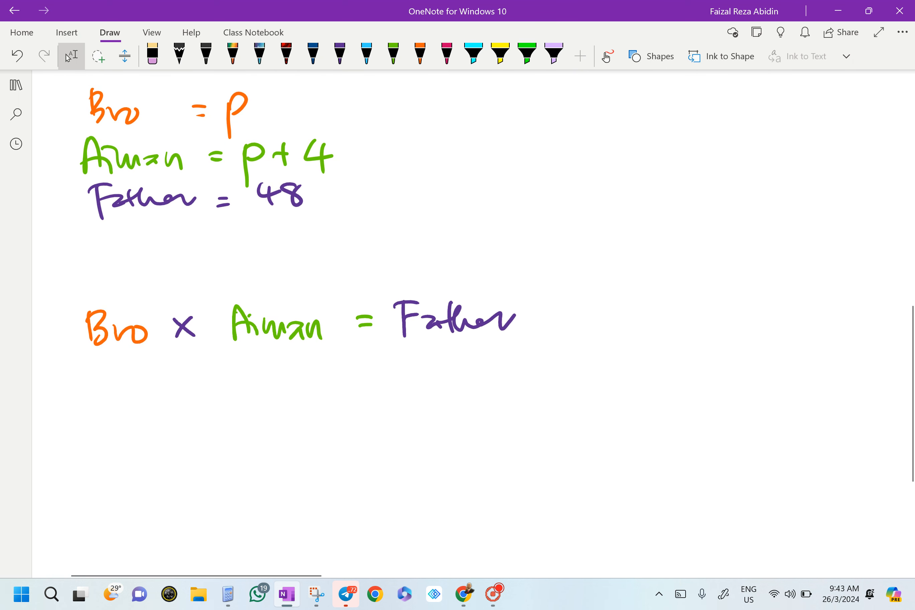
{"action": "left_click", "coordinate": [420, 52]}
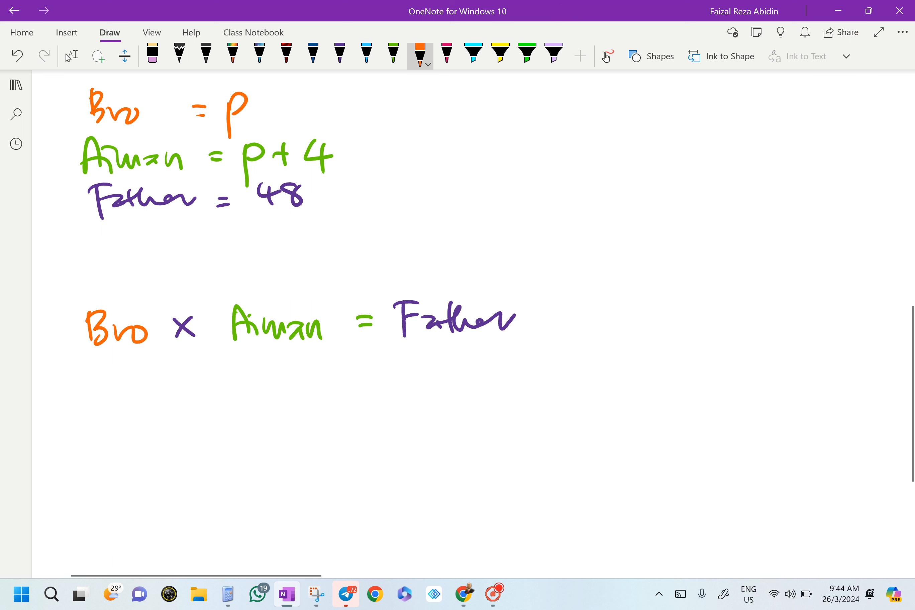
{"action": "left_click_drag", "start_coordinate": [137, 397], "coordinate": [137, 438]}
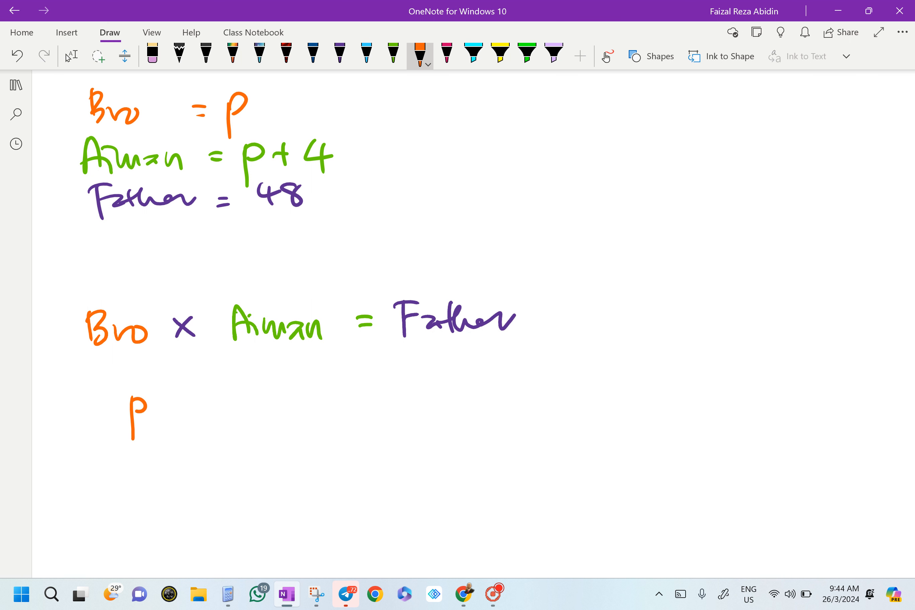
{"action": "left_click", "coordinate": [393, 54]}
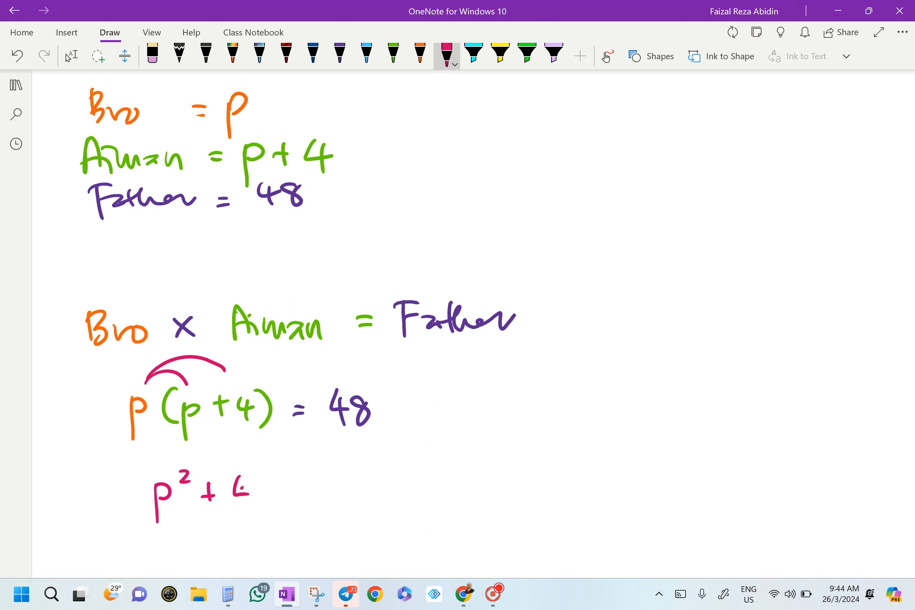
- Expand to p² + 4p − 48 = 0 in pink and mark it as the answer
{"action": "left_click_drag", "start_coordinate": [242, 491], "coordinate": [260, 508]}
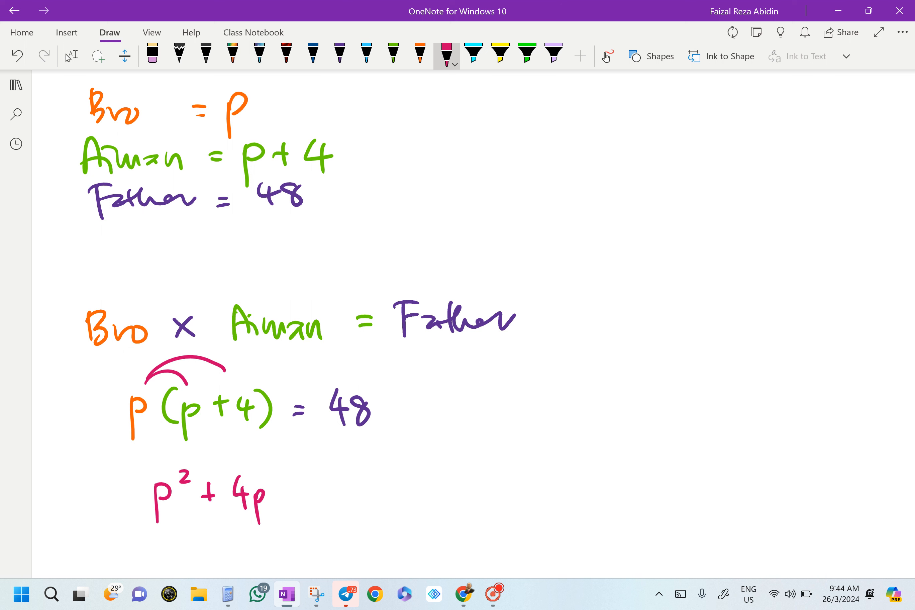
{"action": "left_click_drag", "start_coordinate": [341, 364], "coordinate": [347, 377]}
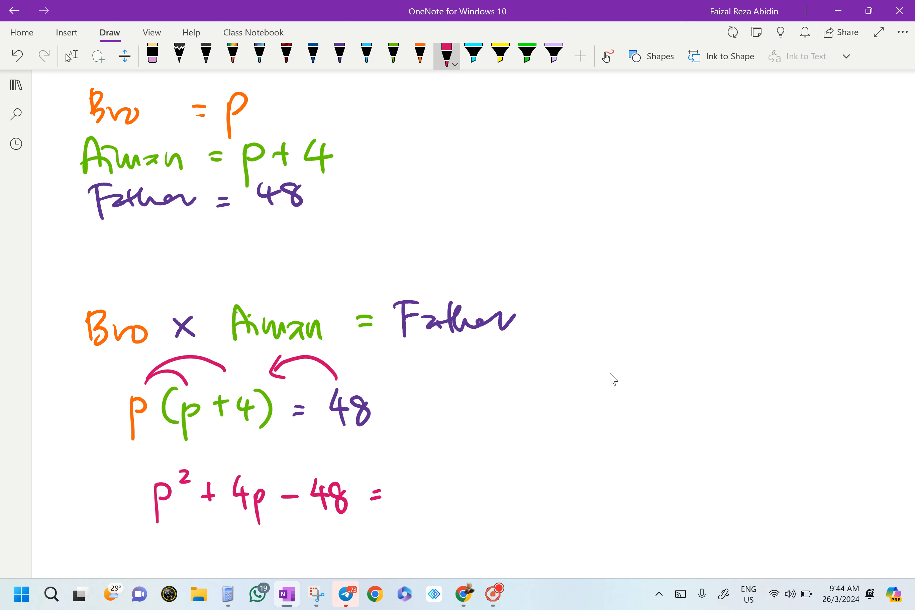
{"action": "type", "text": "0"}
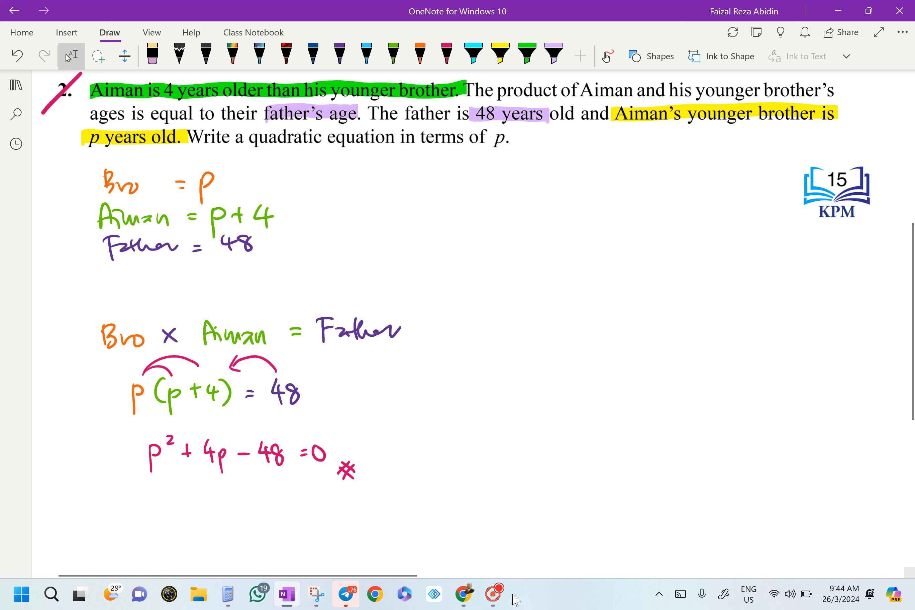
{"action": "left_click", "coordinate": [492, 594]}
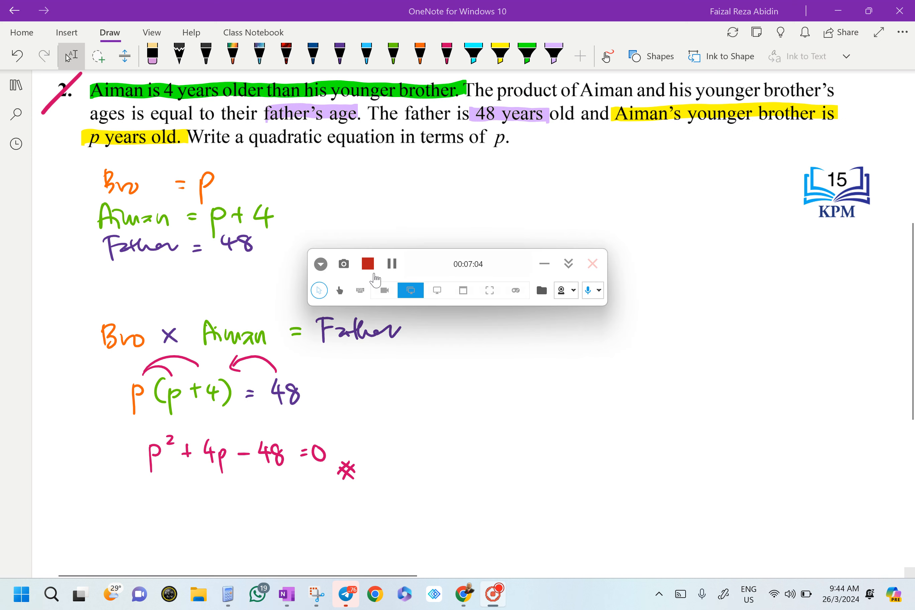